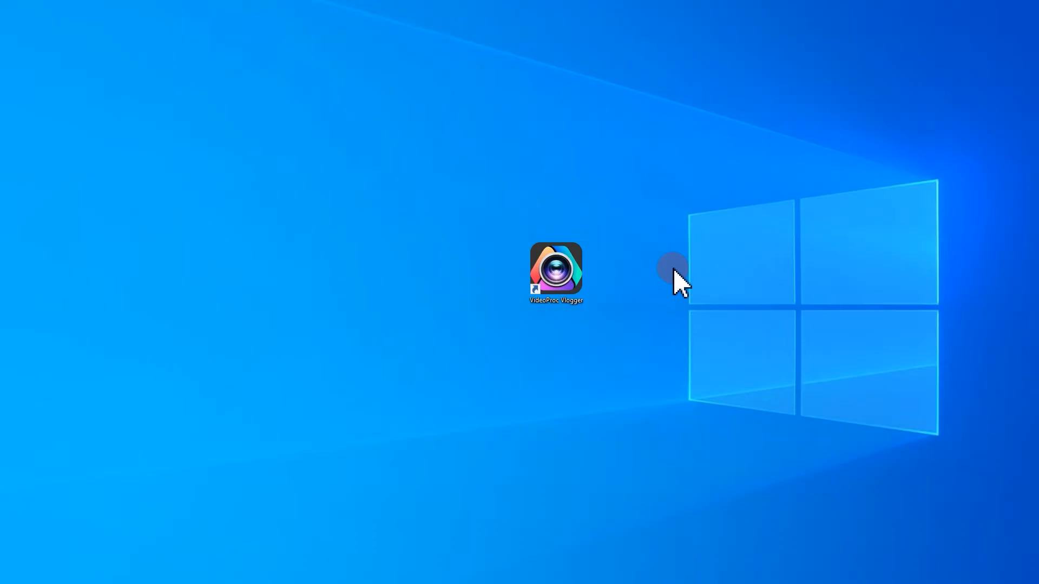
# - Launch VideoProc Vlogger from its desktop shortcut to get an empty project
pyautogui.doubleClick(555, 272)
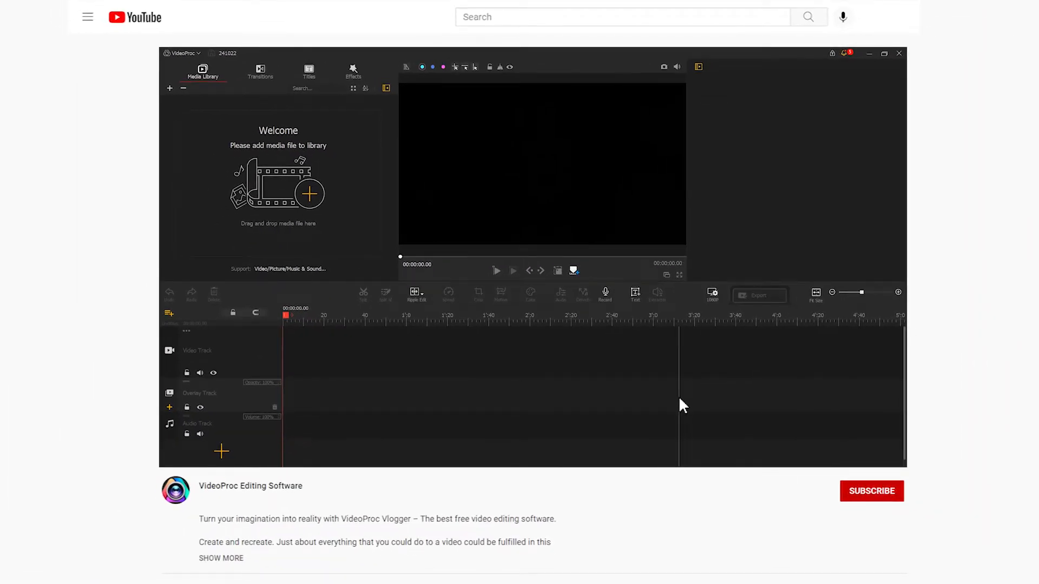
# - Add a new text title reading NIGHT
pyautogui.click(883, 53)
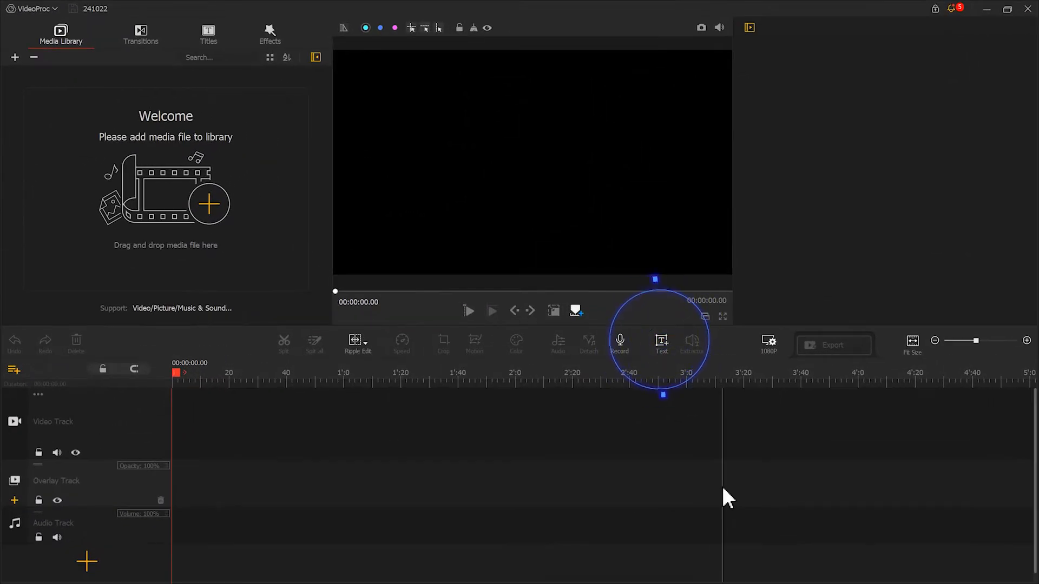
pyautogui.click(661, 343)
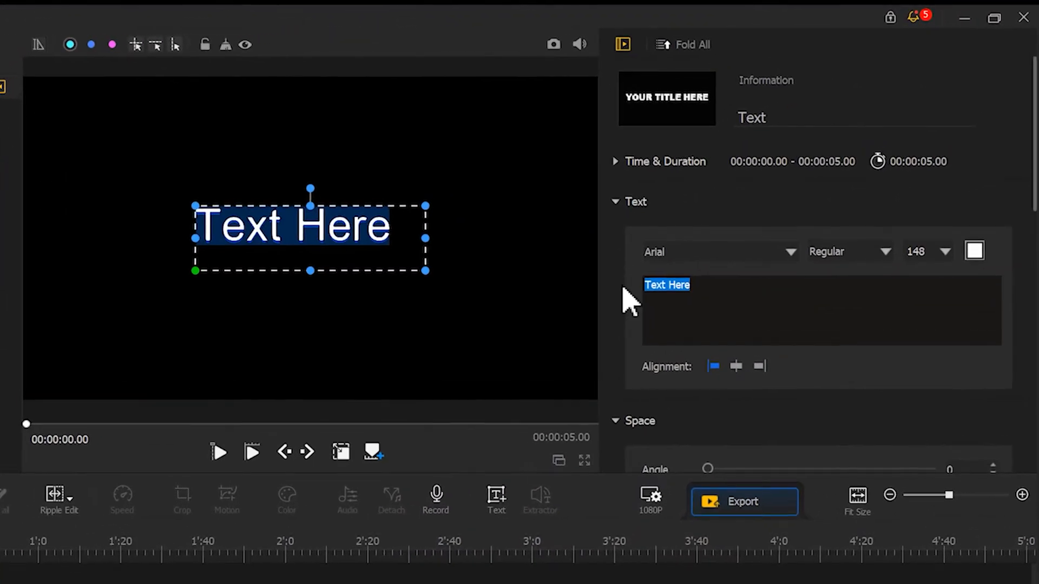
pyautogui.write('NIGHT')
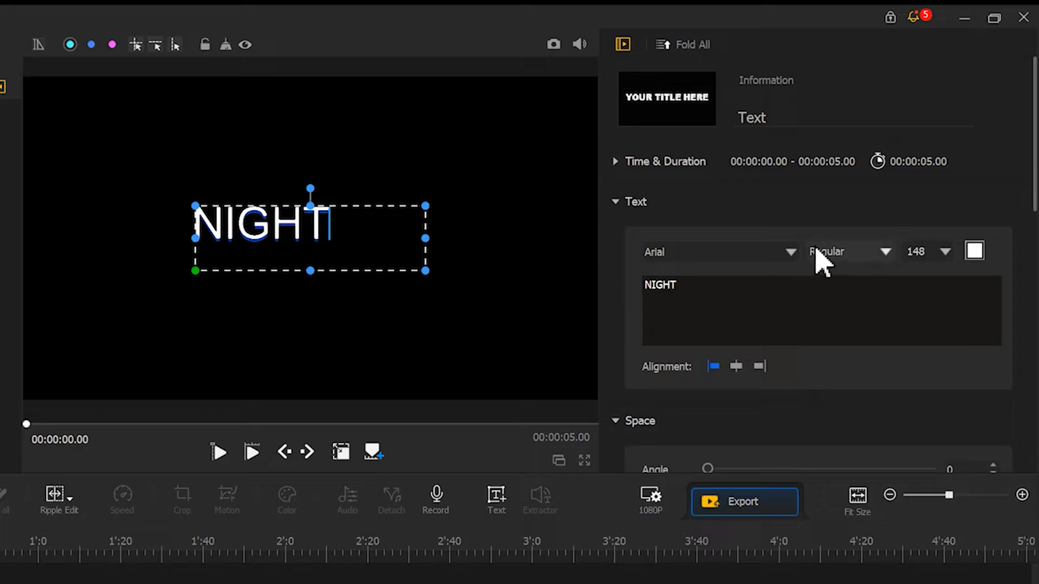
# - Set the NIGHT title font to Fira Sans in Ultra Italic style
pyautogui.click(717, 251)
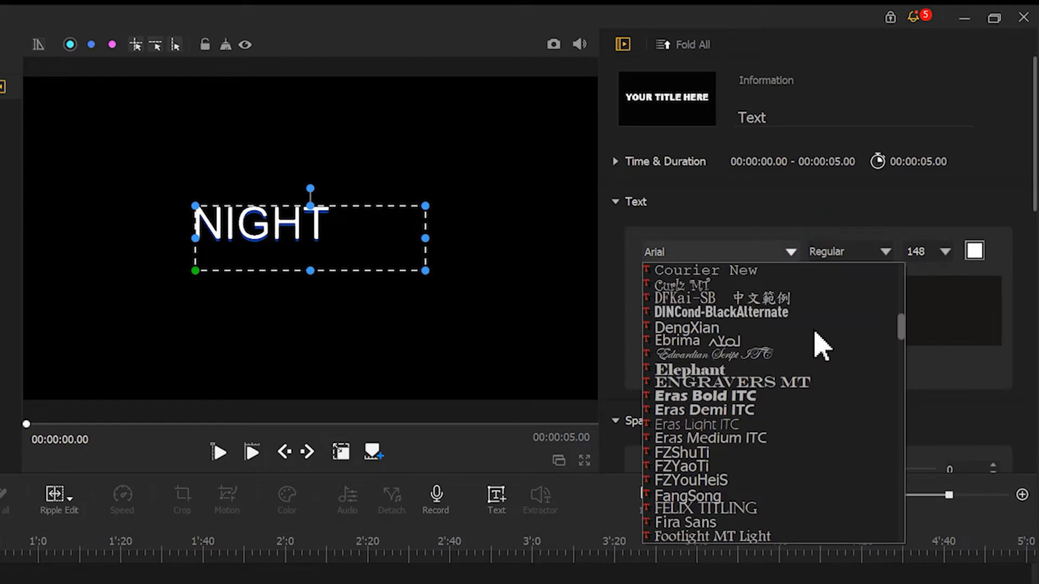
pyautogui.click(685, 522)
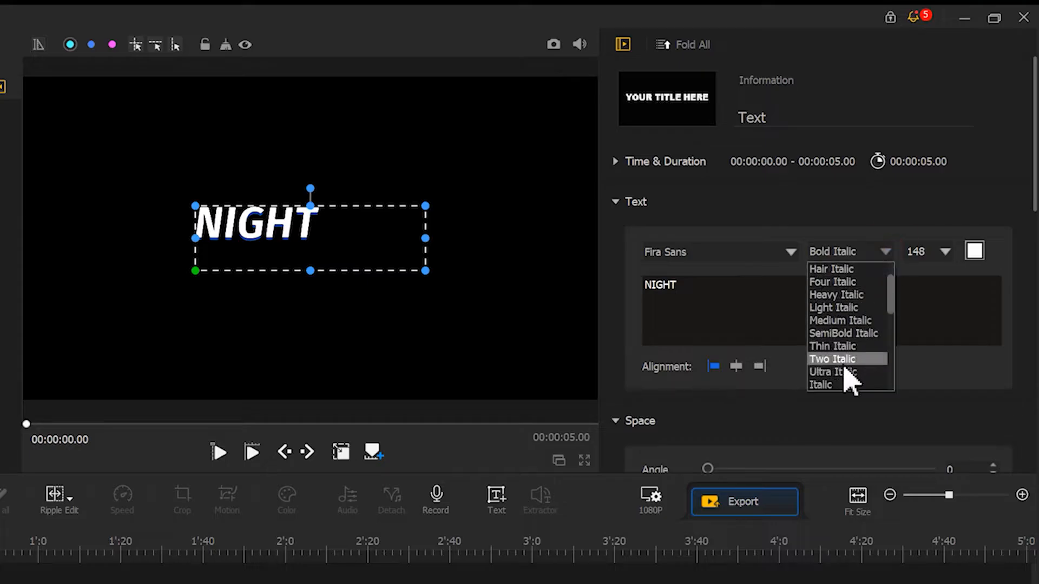
pyautogui.click(832, 372)
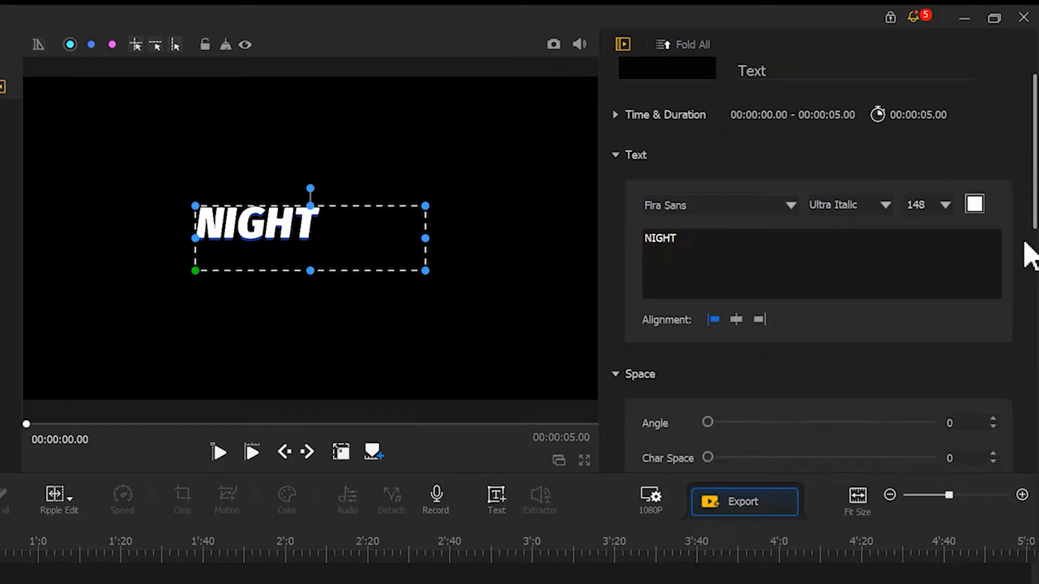
pyautogui.scroll(-3)
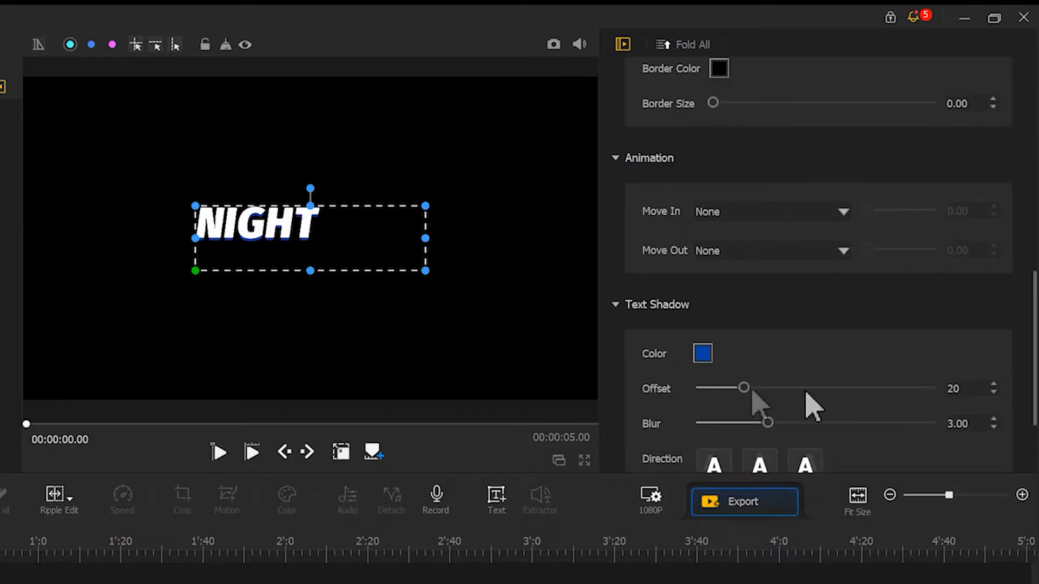
pyautogui.scroll(3)
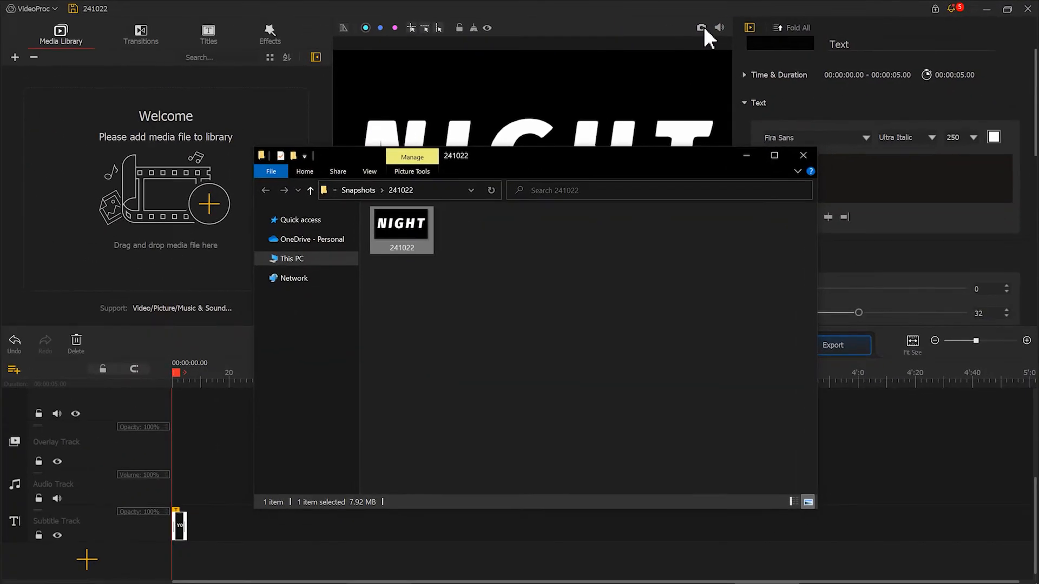
# - Close the snapshot folder, set the 1080P project background to White, and snapshot the blank frame
pyautogui.click(804, 155)
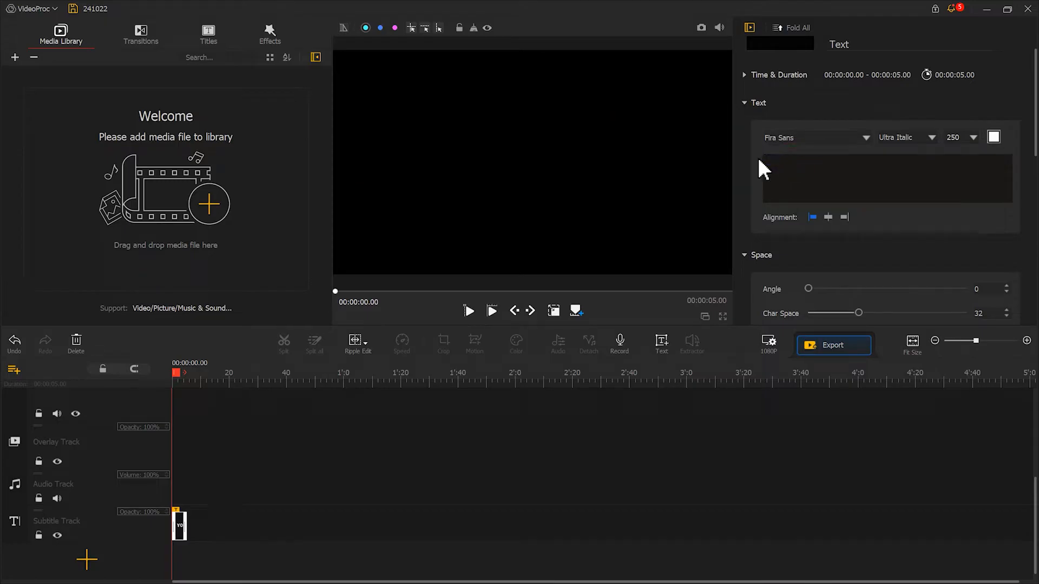
pyautogui.click(768, 344)
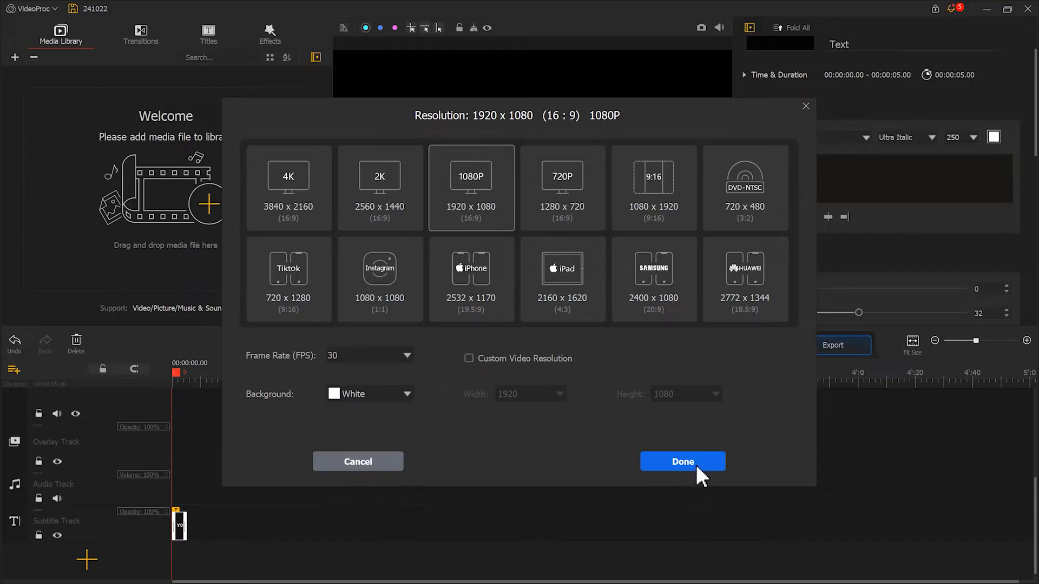
pyautogui.click(681, 462)
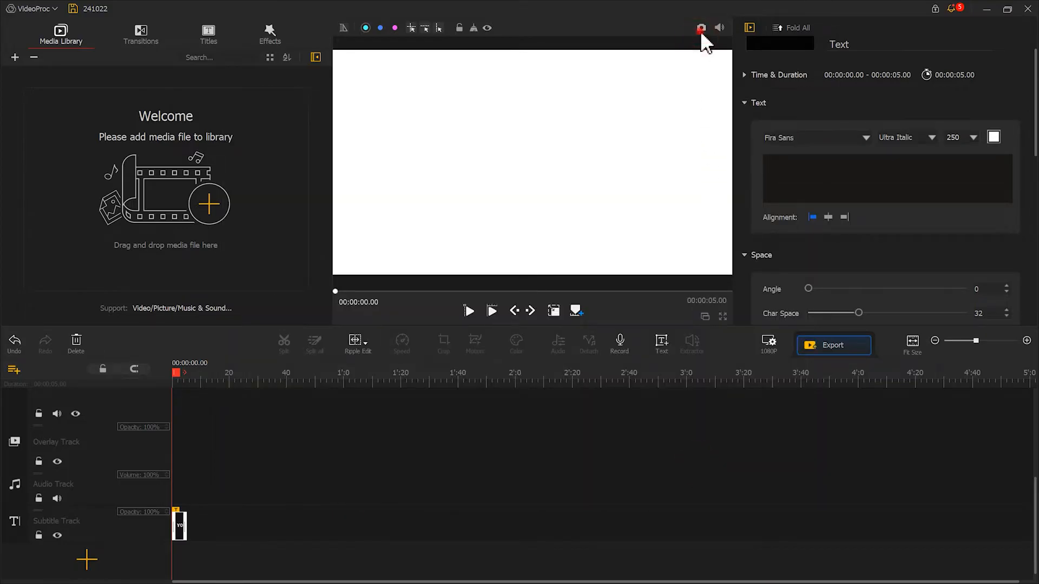
pyautogui.click(700, 27)
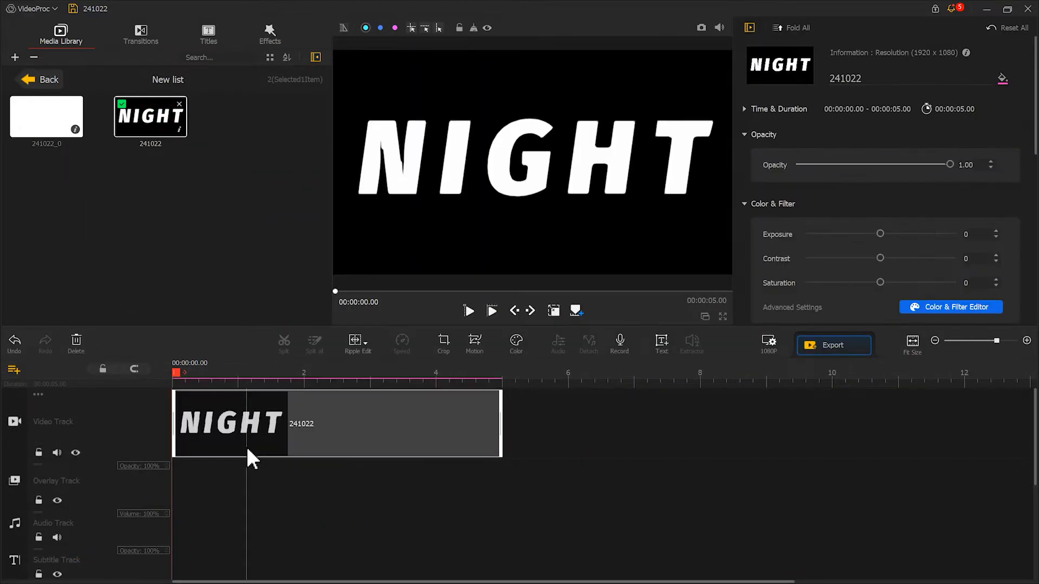
pyautogui.moveTo(953, 174)
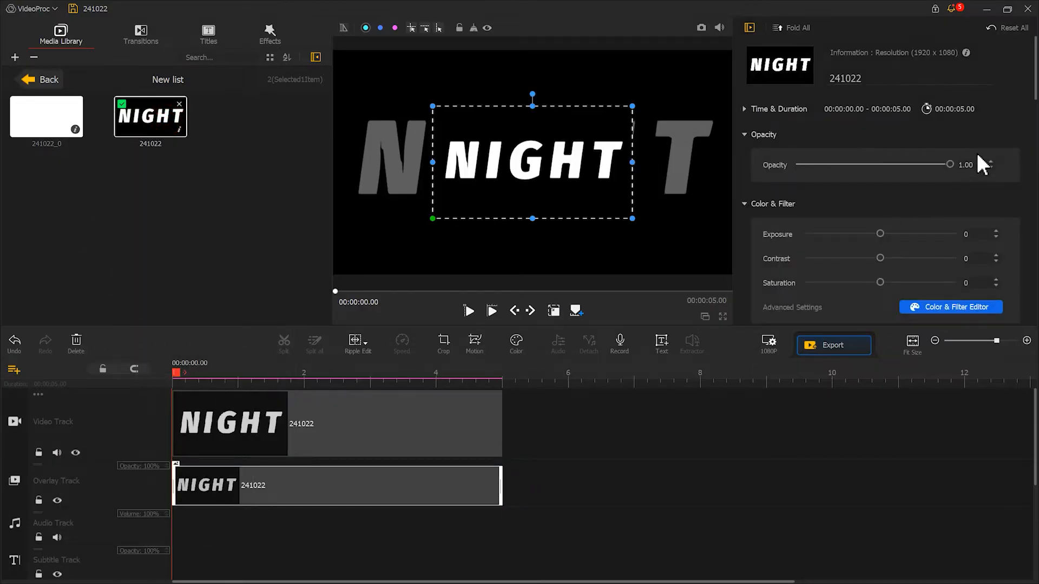
# - Fit the overlay NIGHT image to the frame and set its blend mode to Lighten
pyautogui.scroll(-3)
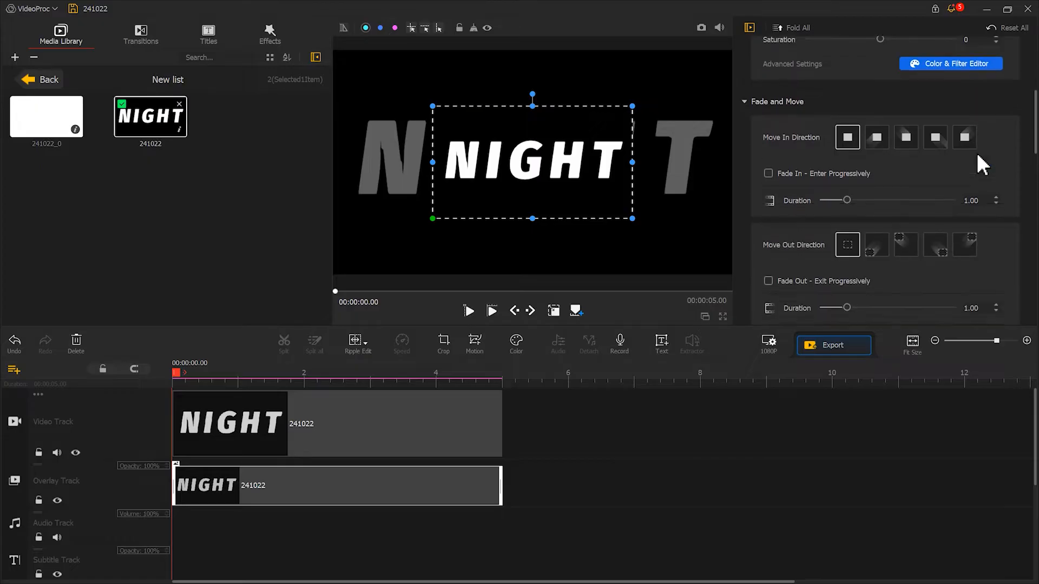
pyautogui.click(928, 232)
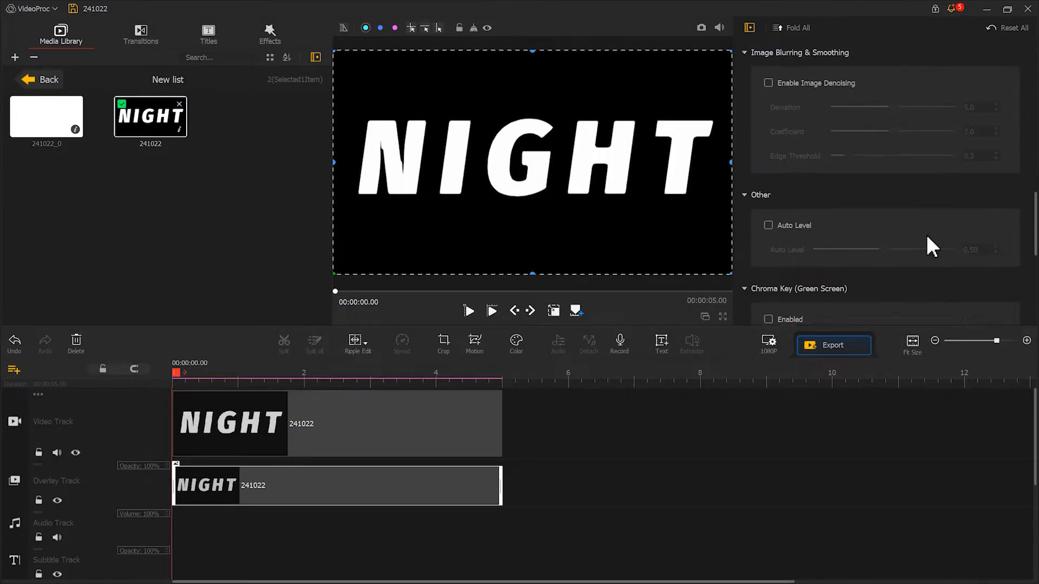
pyautogui.scroll(-3)
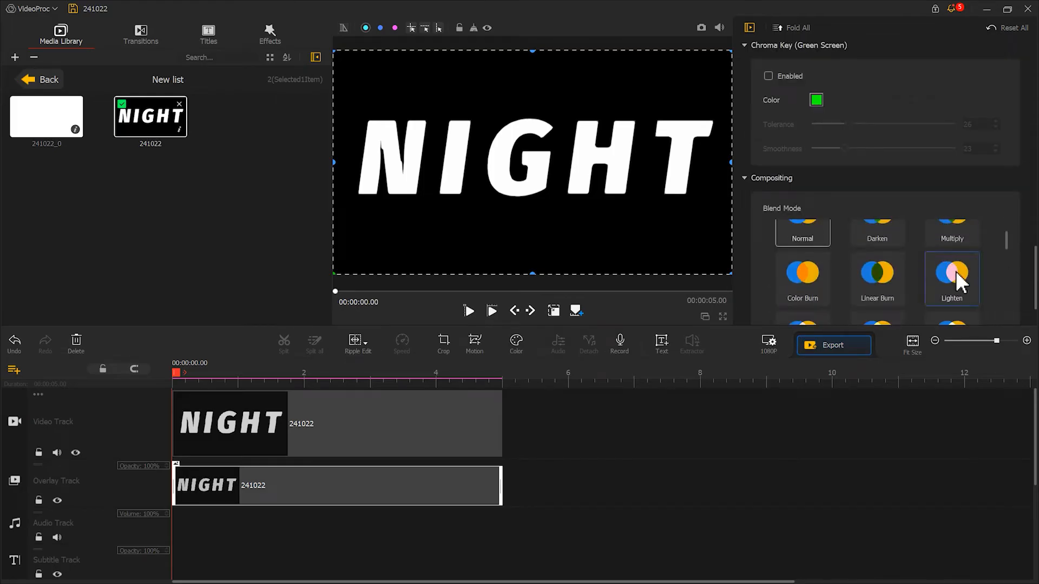
pyautogui.click(951, 279)
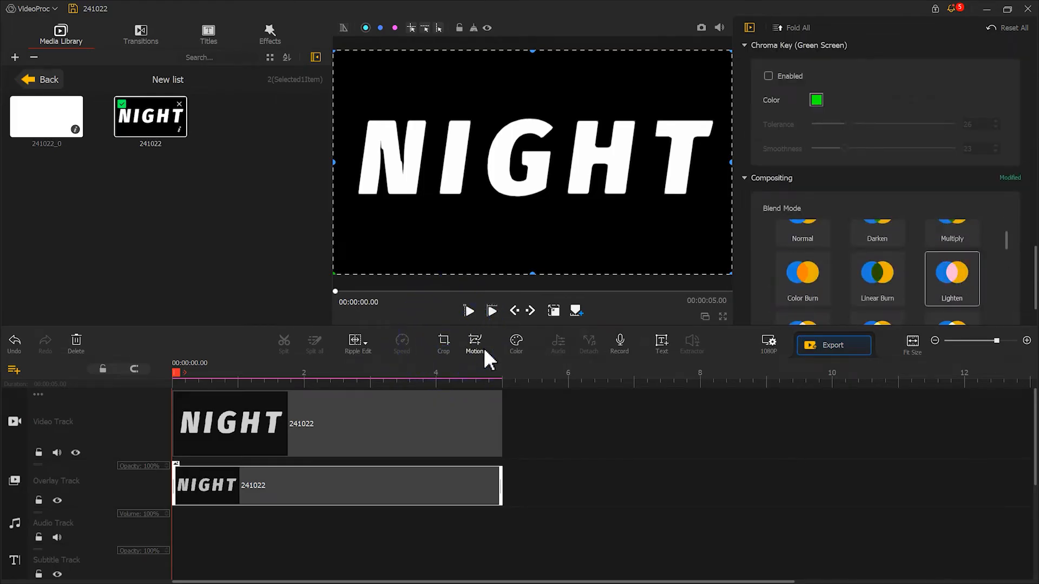
# - Crop the overlay image with a custom box to only the N, then reposition it
pyautogui.click(444, 343)
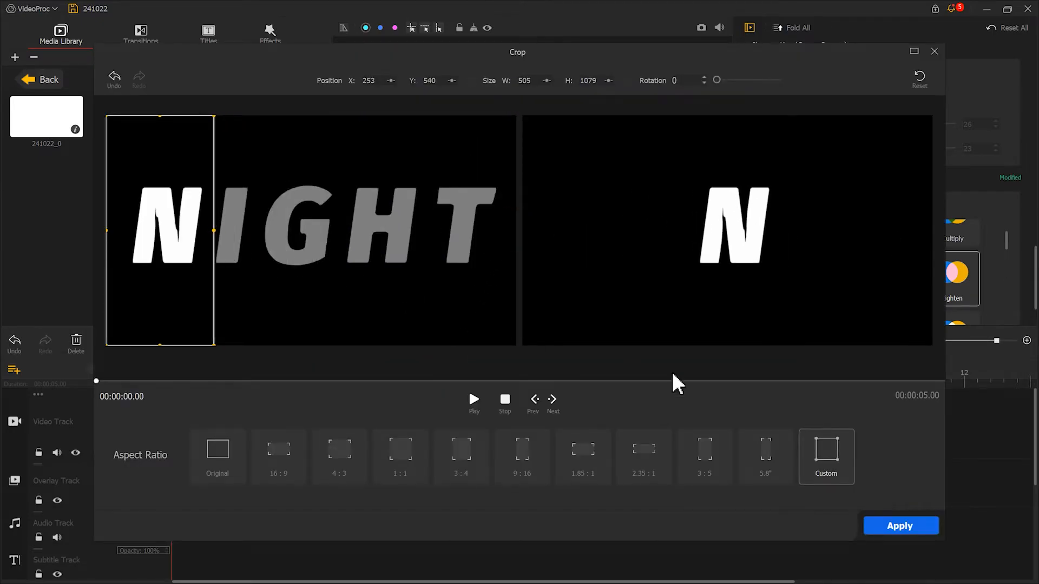
pyautogui.click(935, 51)
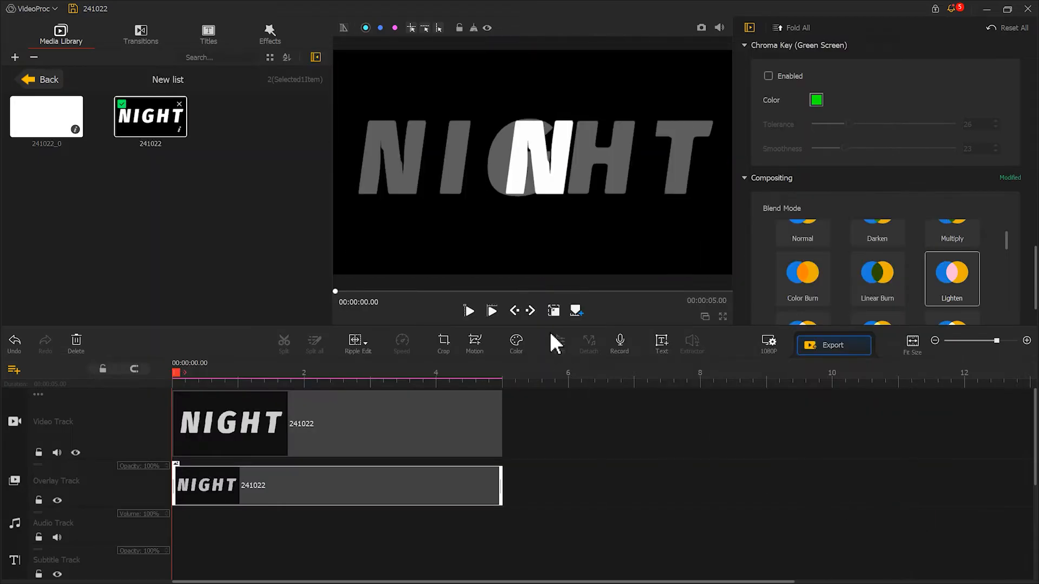
pyautogui.click(543, 159)
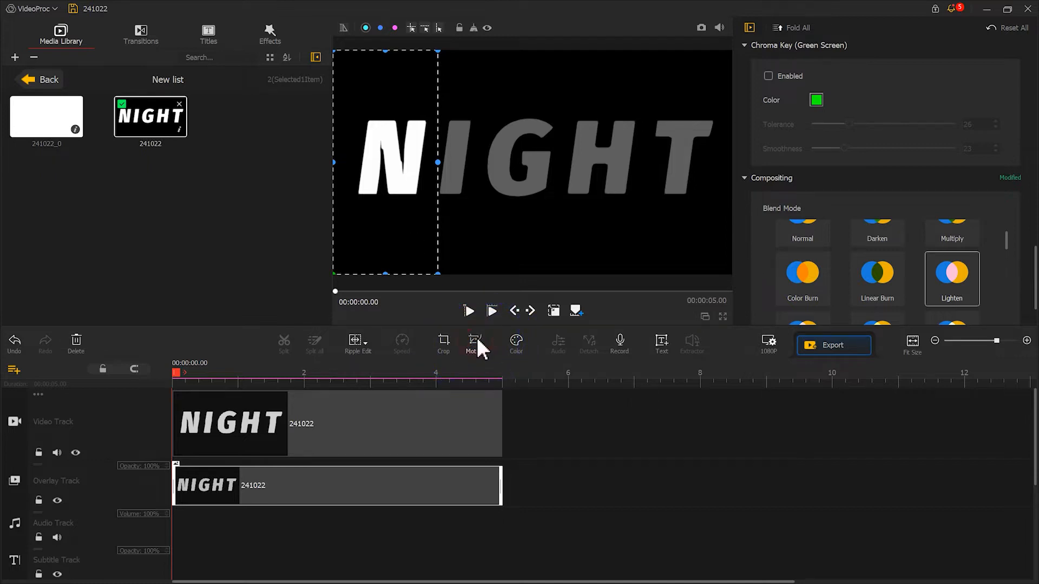
# - Add motion keyframes for the N overlay at 0 and 1.40 seconds
pyautogui.click(472, 343)
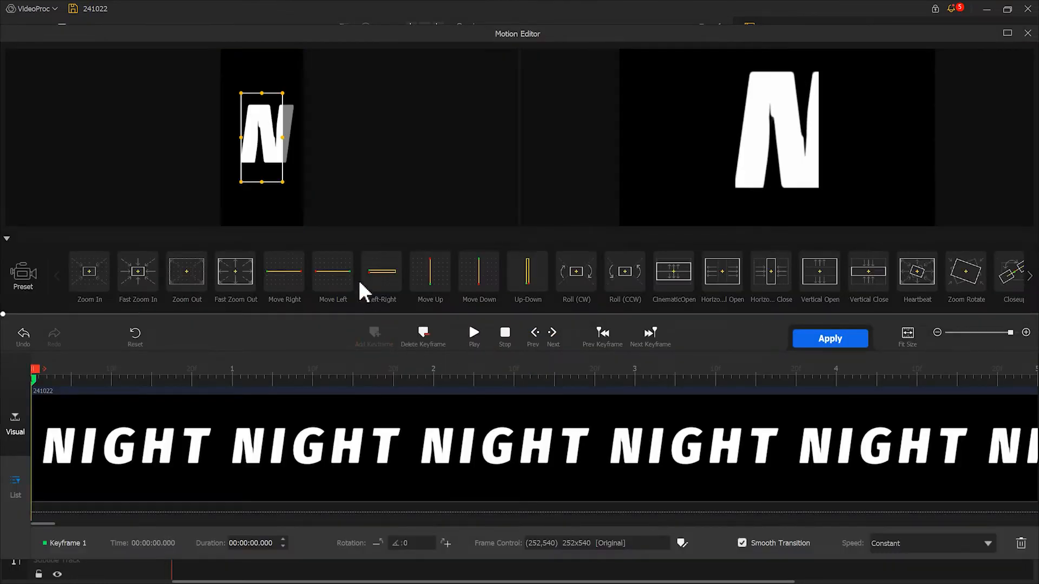
pyautogui.moveTo(281, 179); pyautogui.dragTo(271, 189)
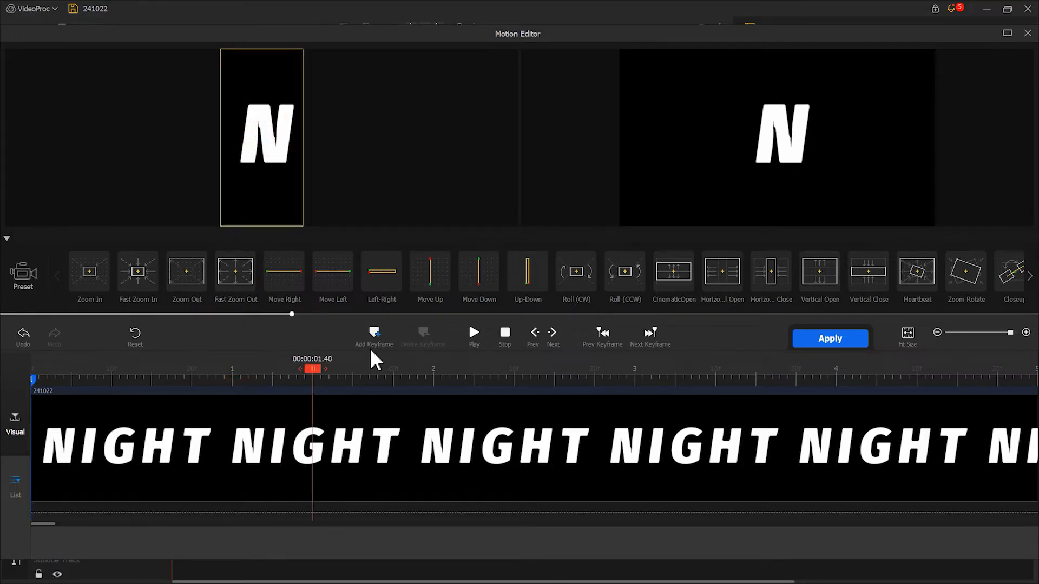
pyautogui.click(374, 336)
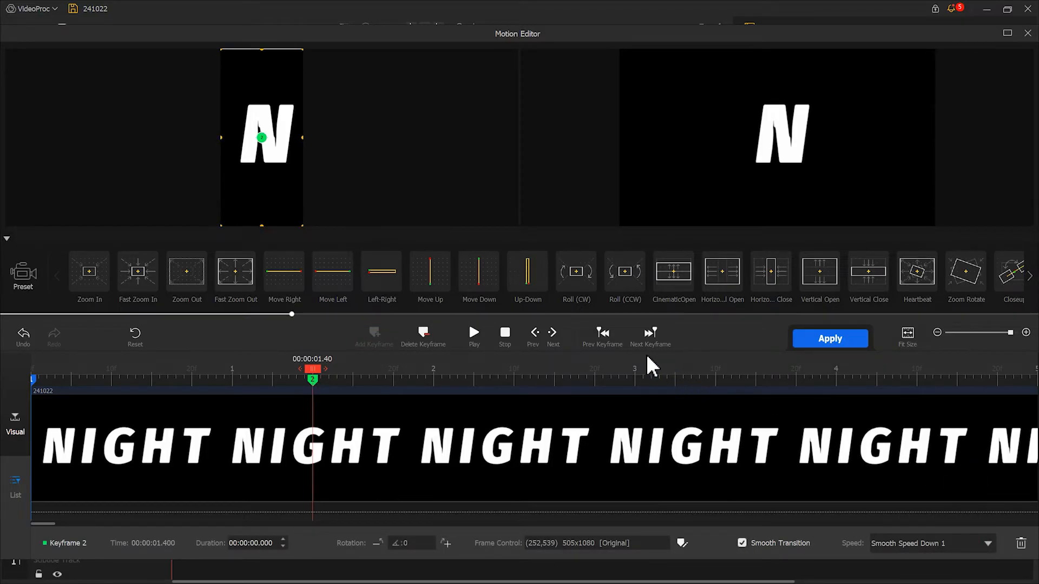
# - Place the N above the frame at -180 rotation on keyframe 1, preview, and apply
pyautogui.click(602, 333)
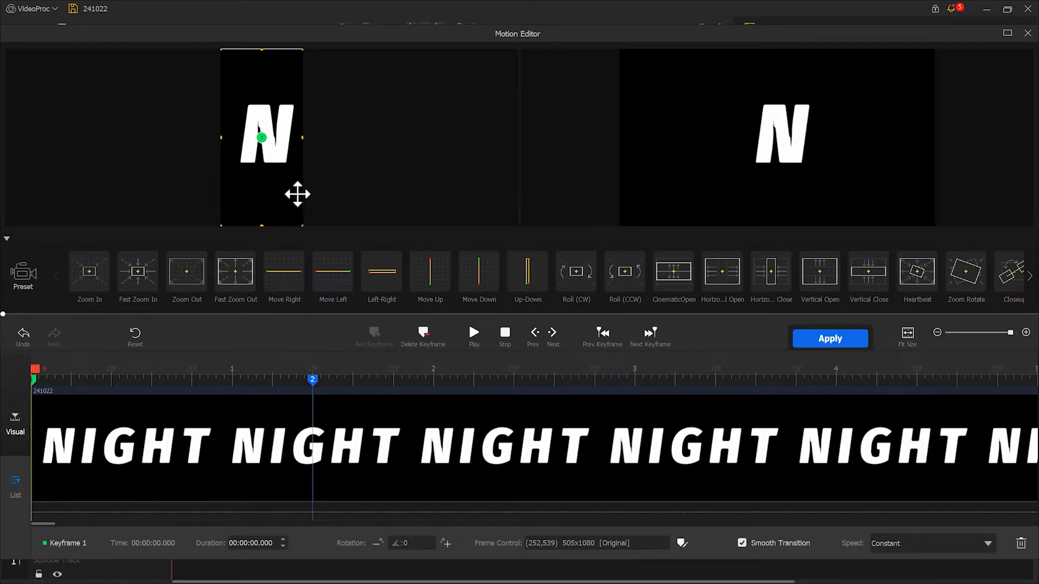
pyautogui.moveTo(297, 194); pyautogui.dragTo(278, 17)
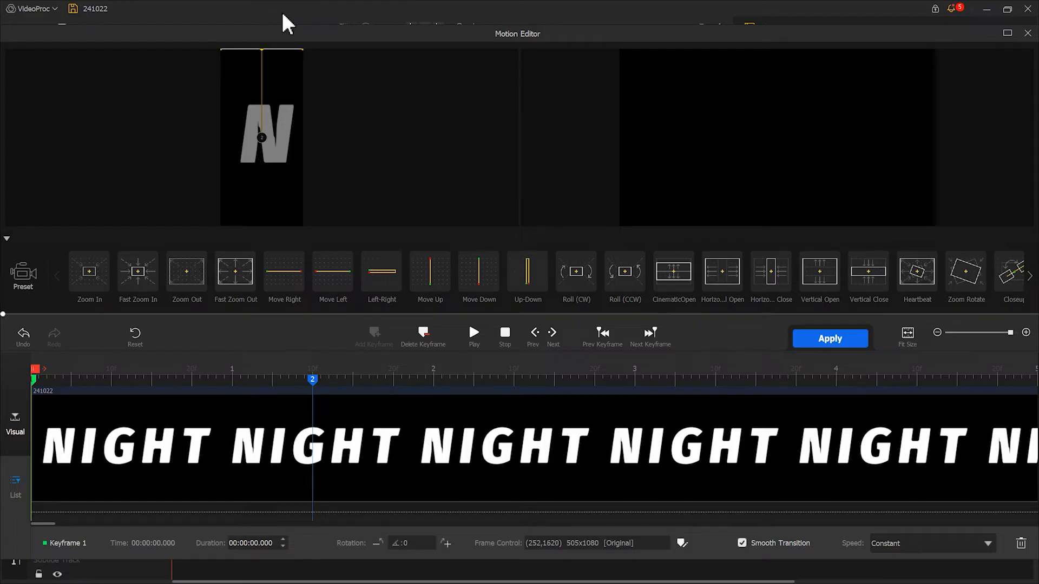
pyautogui.moveTo(357, 428)
pyautogui.write('-180')
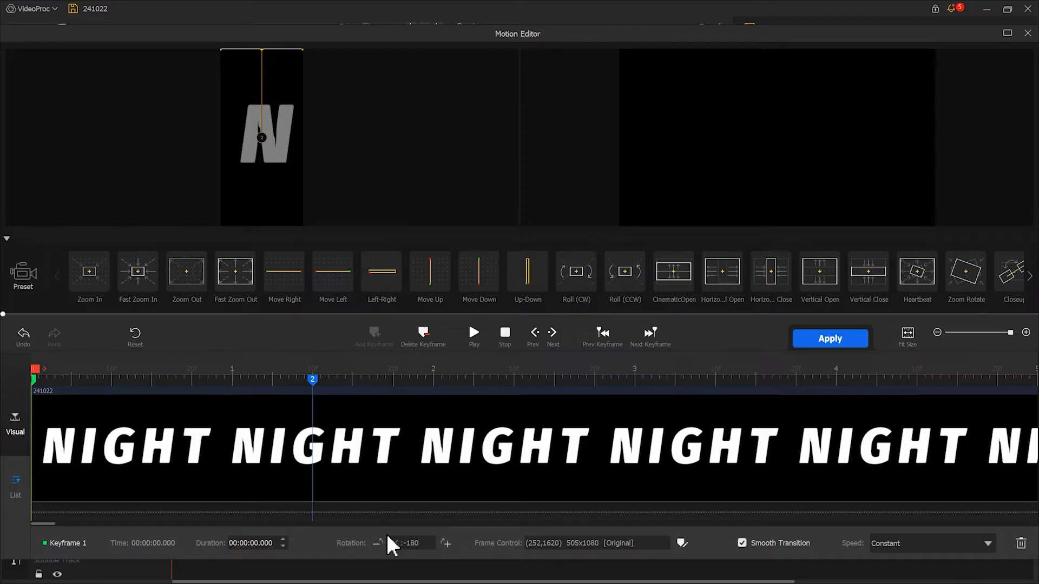
pyautogui.click(682, 543)
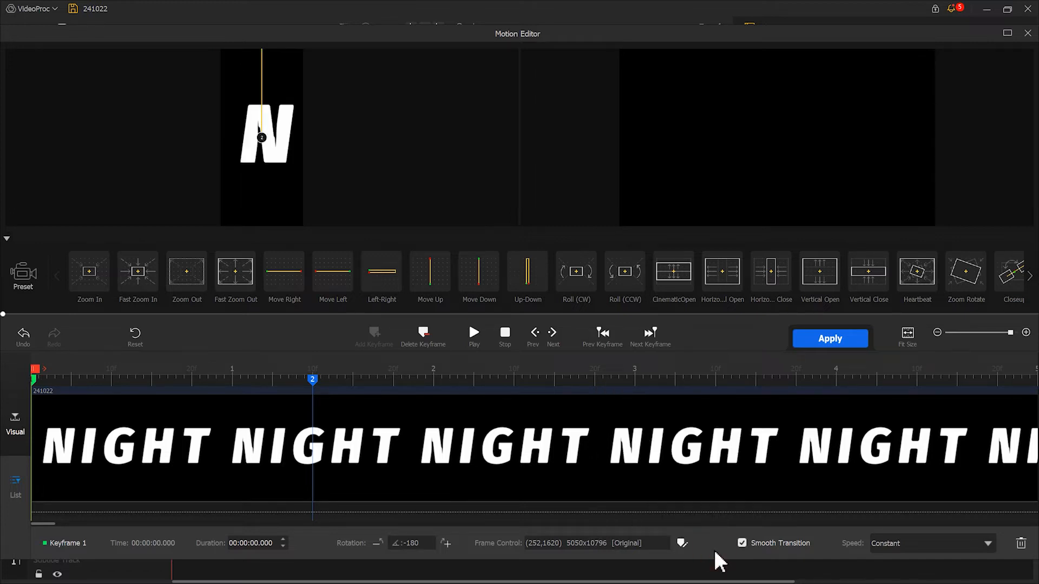
pyautogui.click(473, 333)
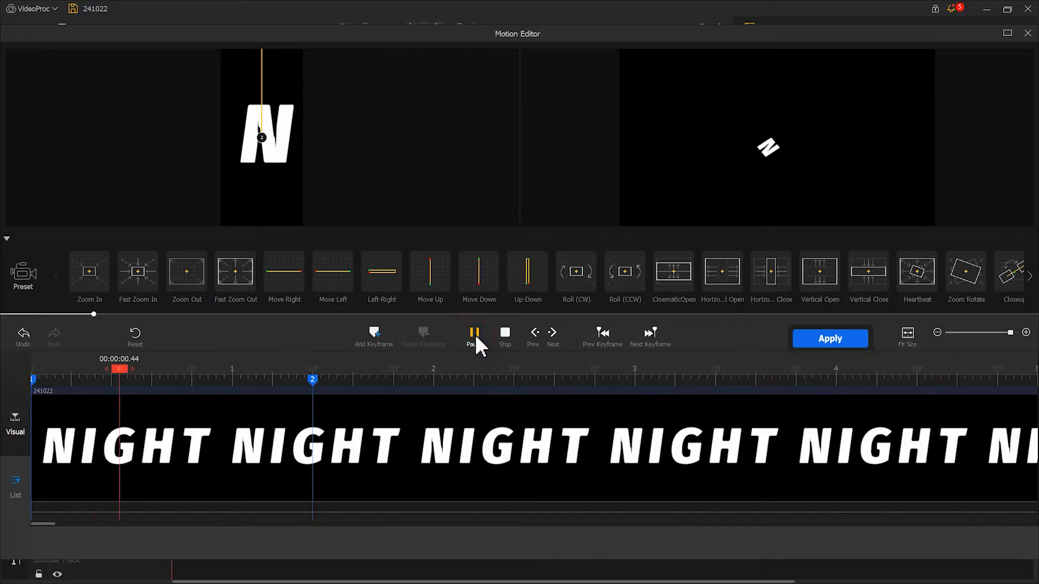
pyautogui.click(474, 334)
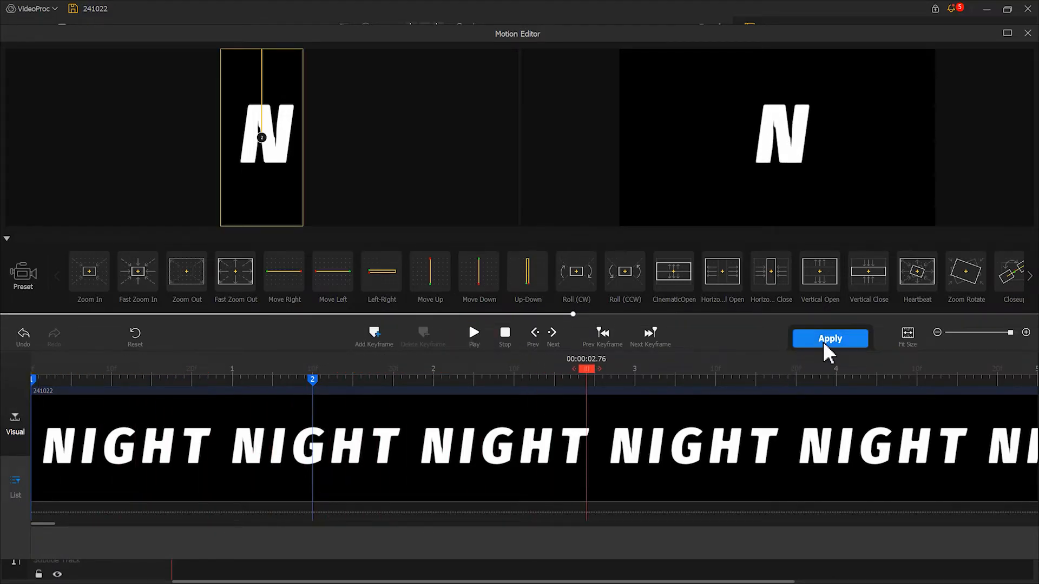
pyautogui.click(829, 338)
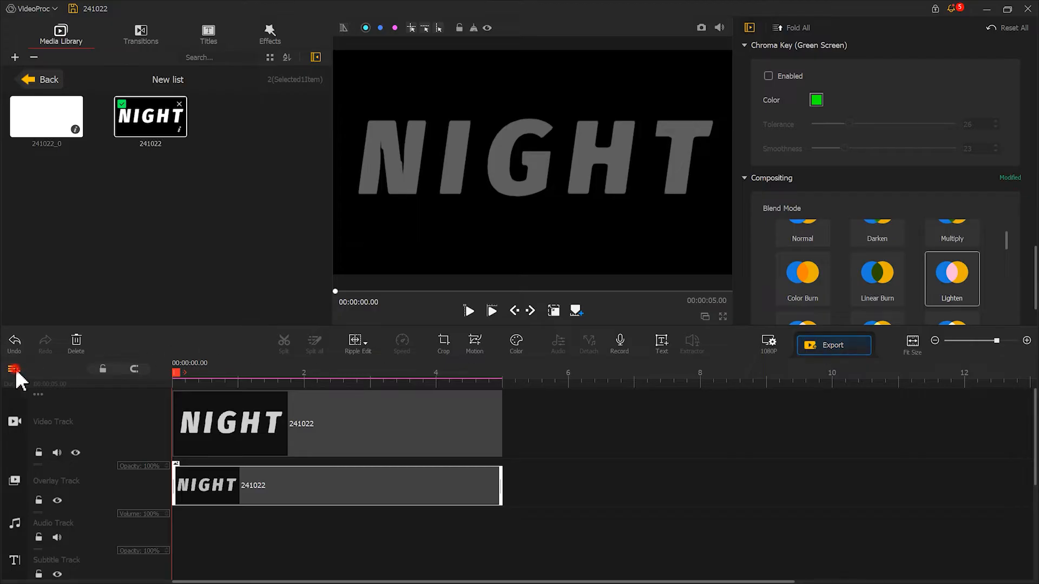
# - Create a new overlay track and paste a copy of the NIGHT clip onto it
pyautogui.click(15, 369)
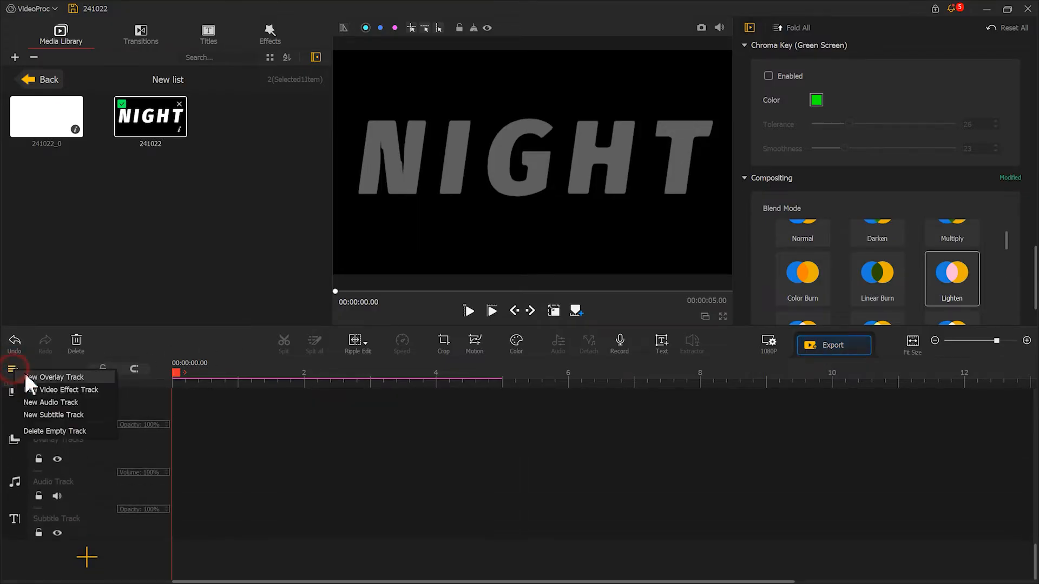
pyautogui.click(54, 377)
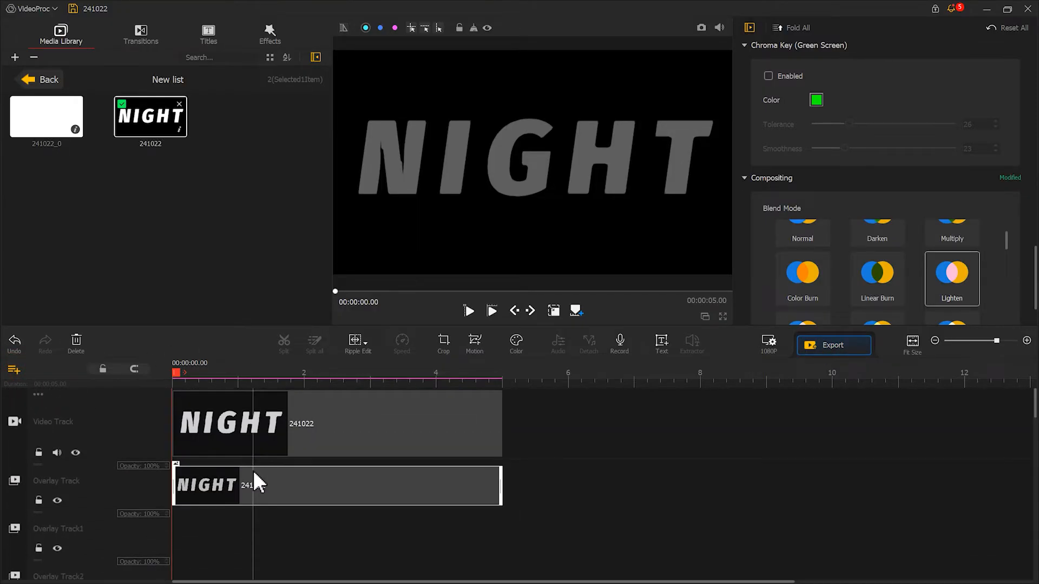
pyautogui.rightClick(255, 482)
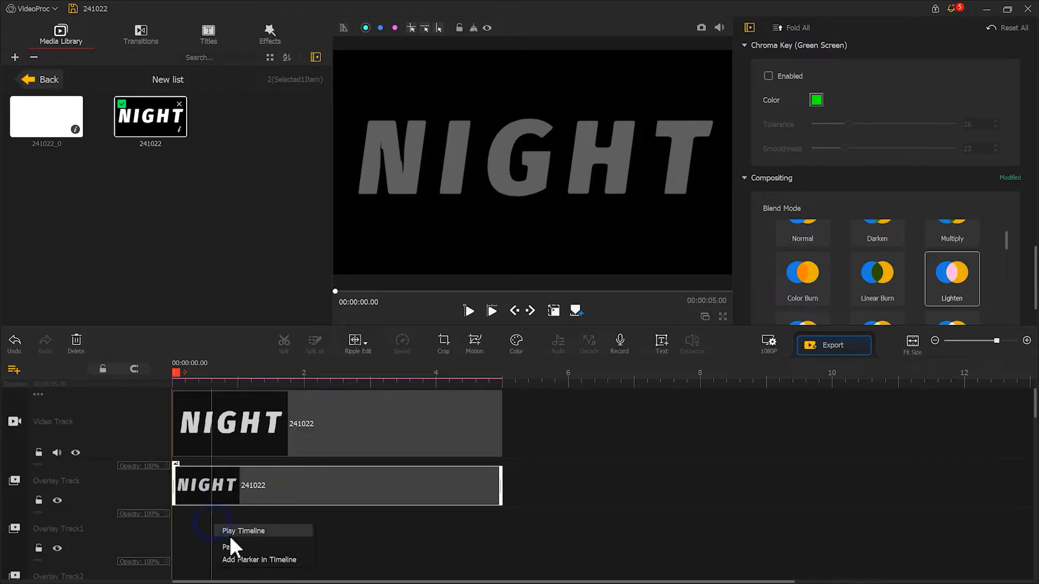
pyautogui.click(243, 531)
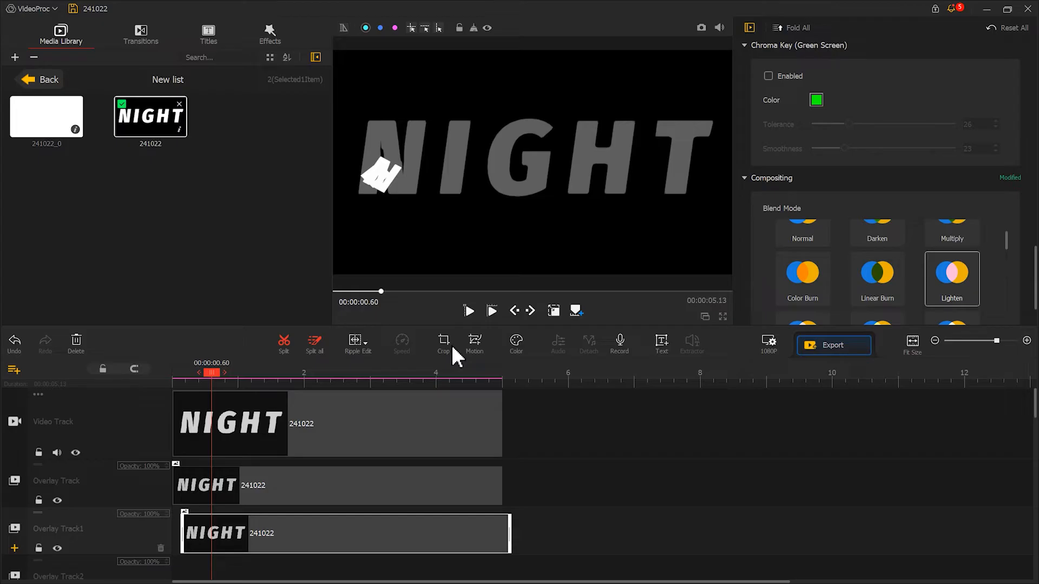
# - Crop the second NIGHT copy to just the letter I, accepting the motion-reset warning
pyautogui.click(444, 344)
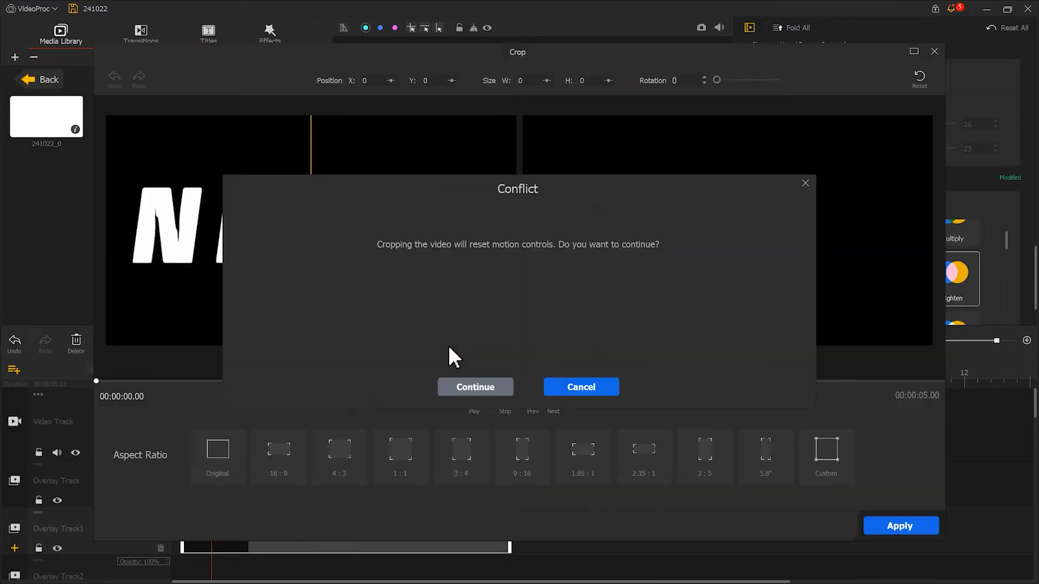
pyautogui.click(475, 387)
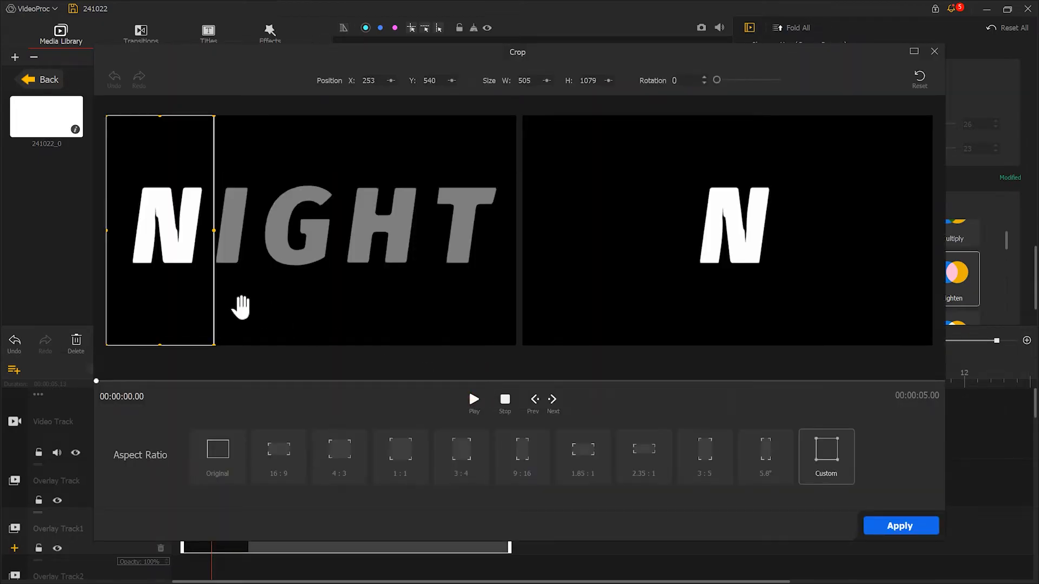
pyautogui.moveTo(159, 230); pyautogui.dragTo(212, 230)
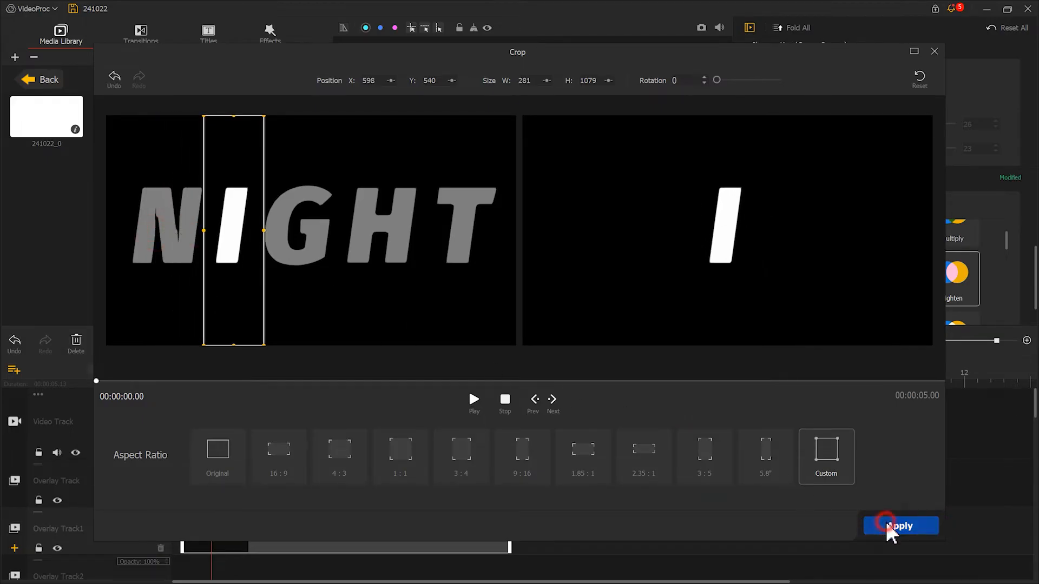
pyautogui.click(900, 525)
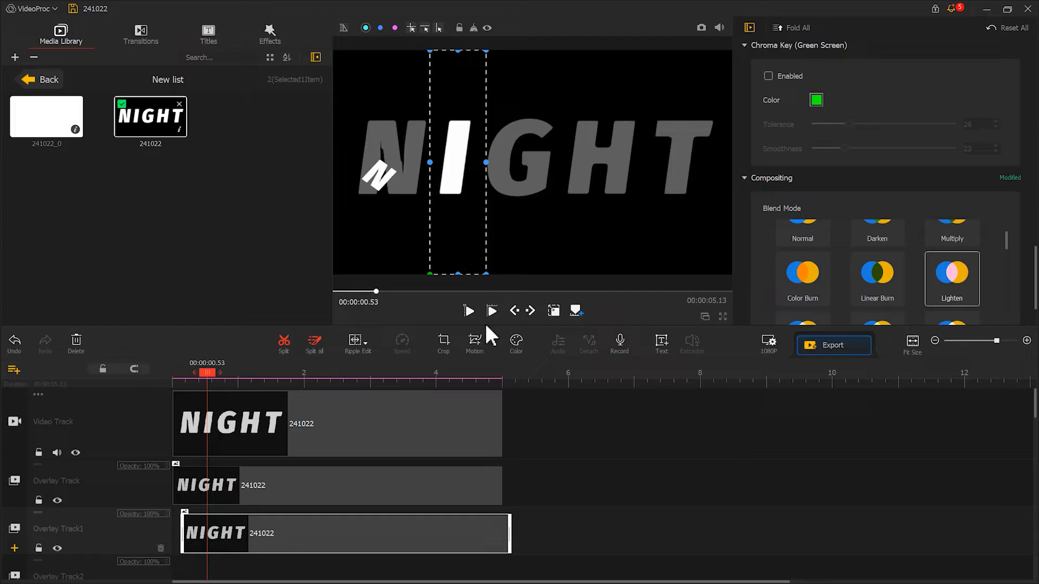
# - Add I-clip keyframes at 0 and 1.40 seconds with Smooth Speed Down easing
pyautogui.click(474, 344)
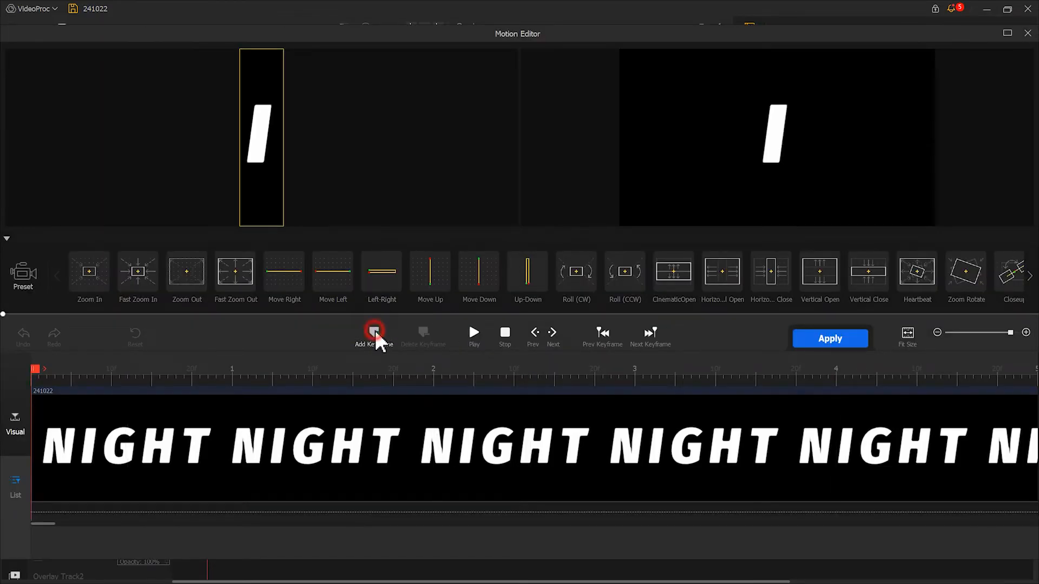
pyautogui.click(373, 331)
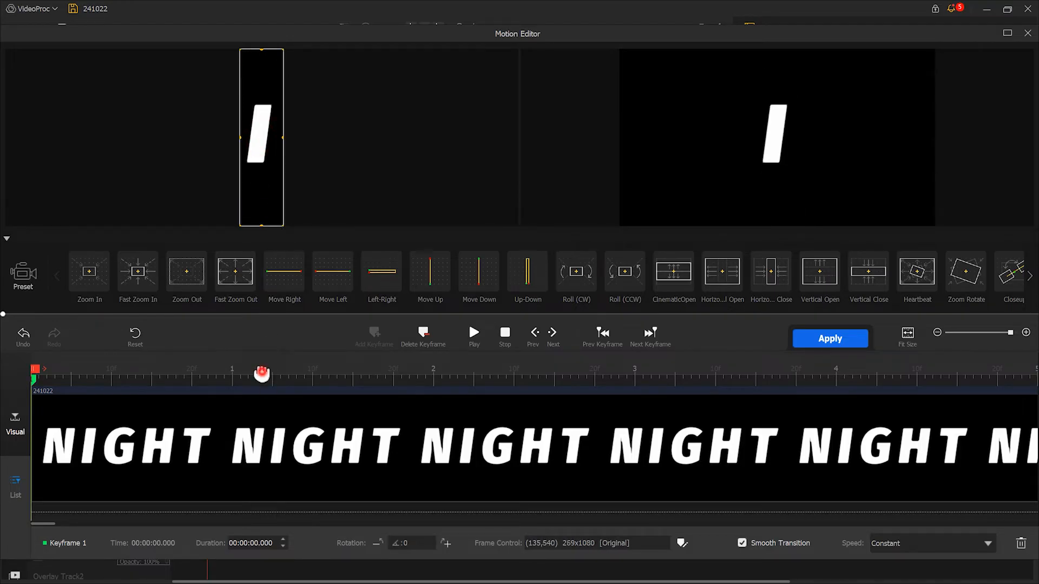
pyautogui.click(374, 336)
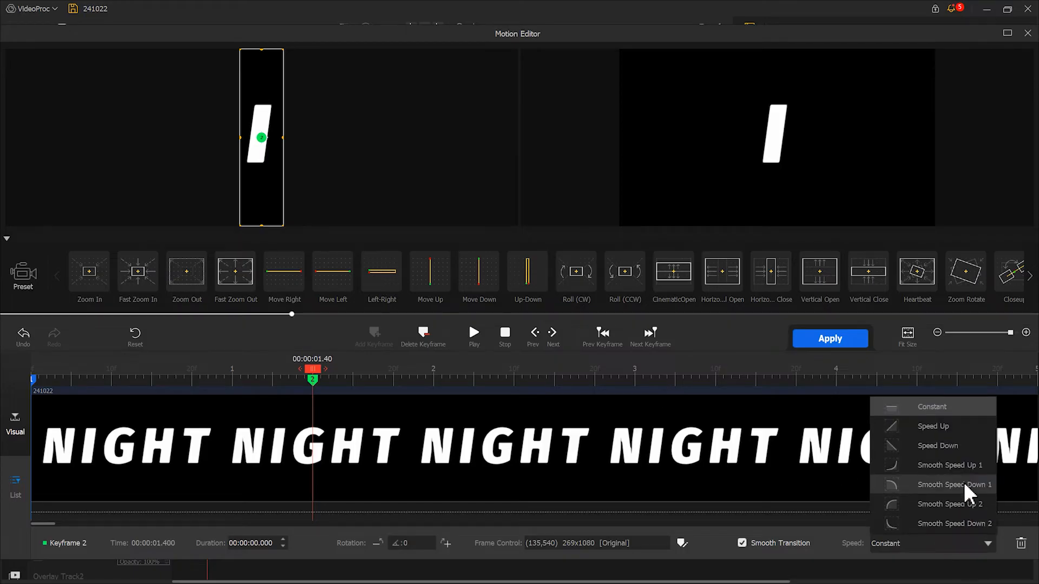
pyautogui.click(601, 336)
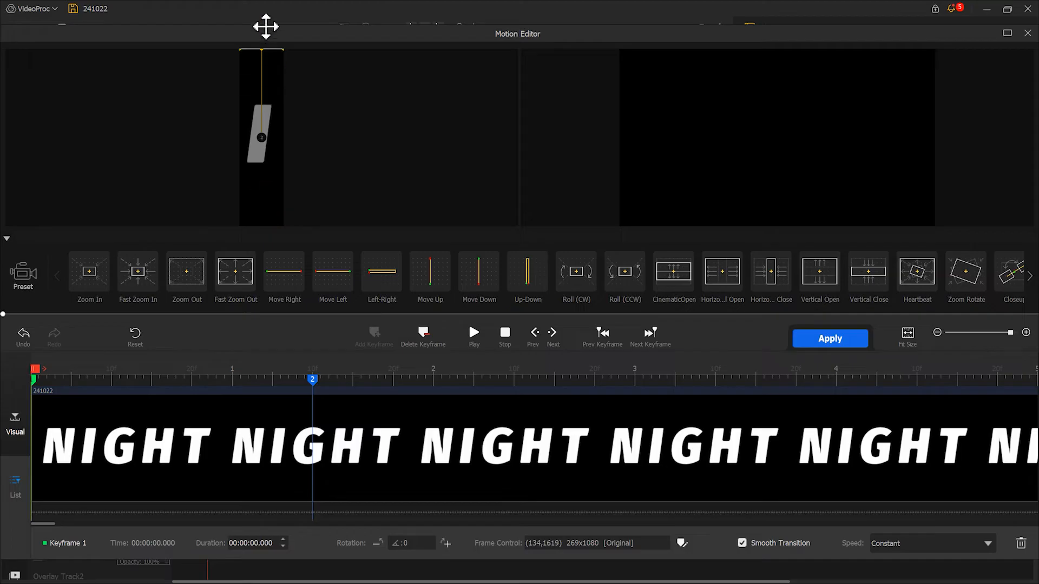
pyautogui.moveTo(460, 462)
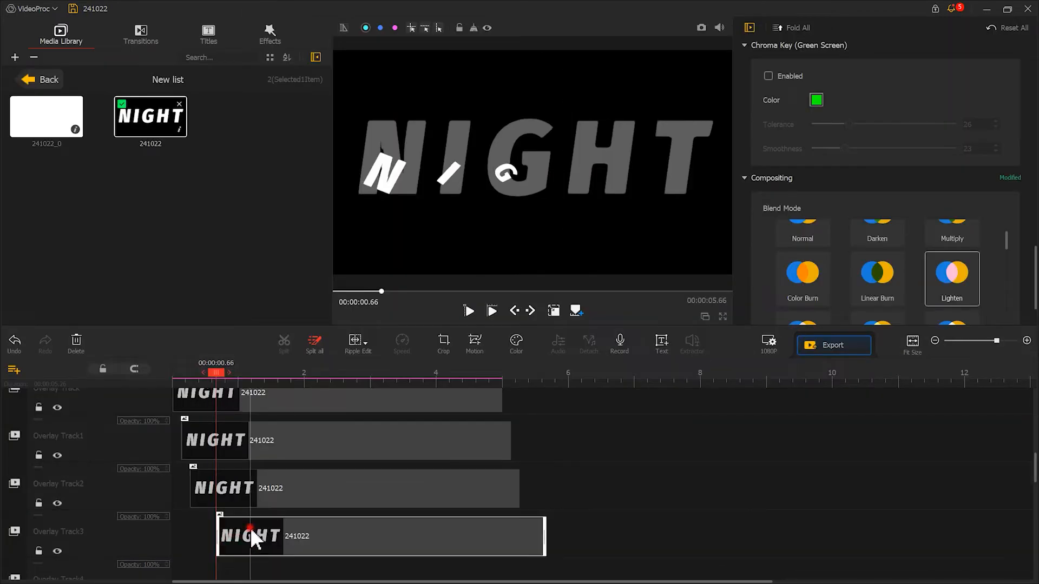
# - Crop the next NIGHT layer to the letter T and apply an oversized, -180° spin-in motion
pyautogui.click(474, 343)
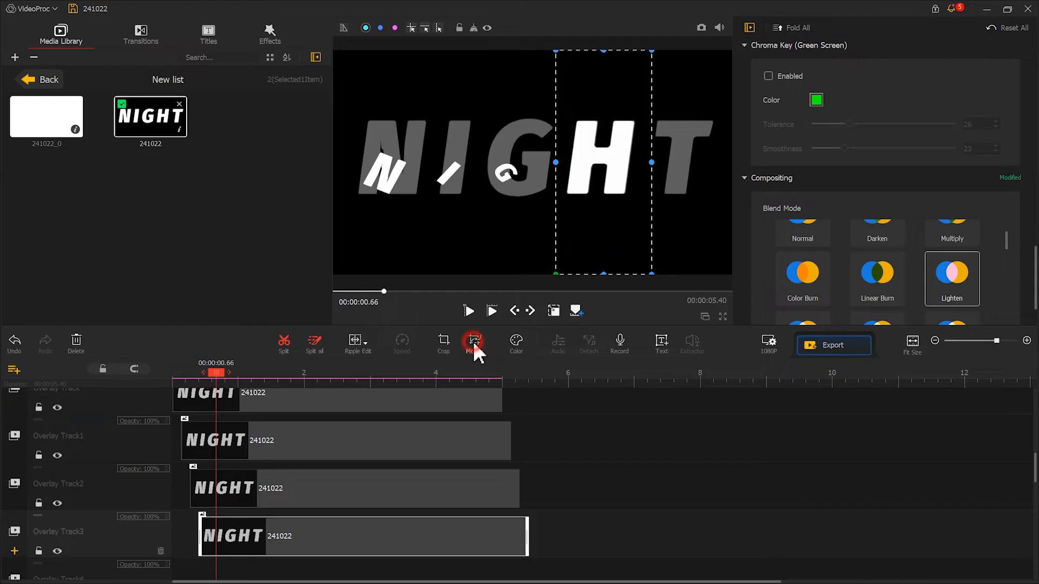
pyautogui.click(473, 340)
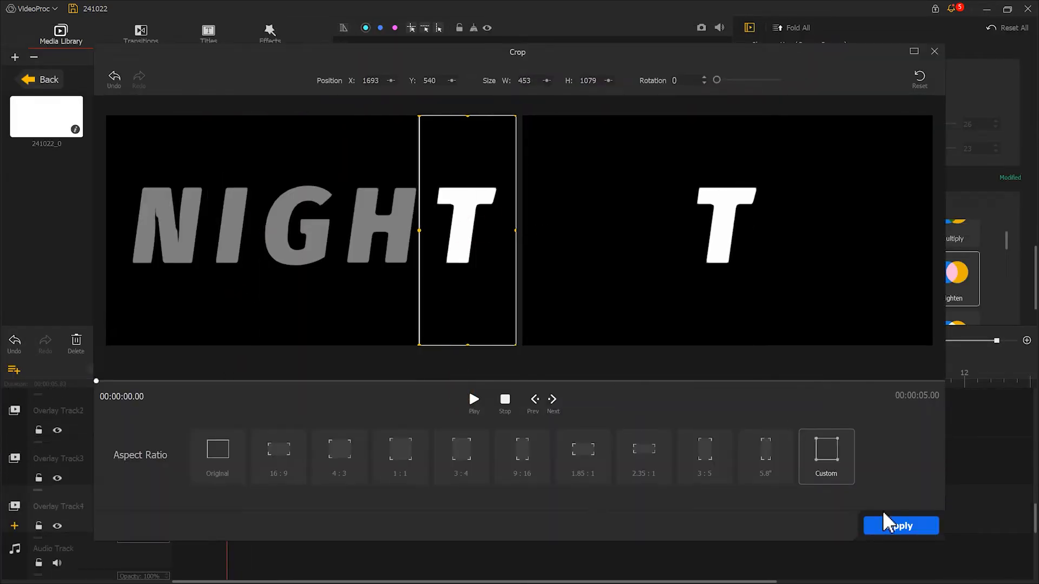
pyautogui.click(900, 526)
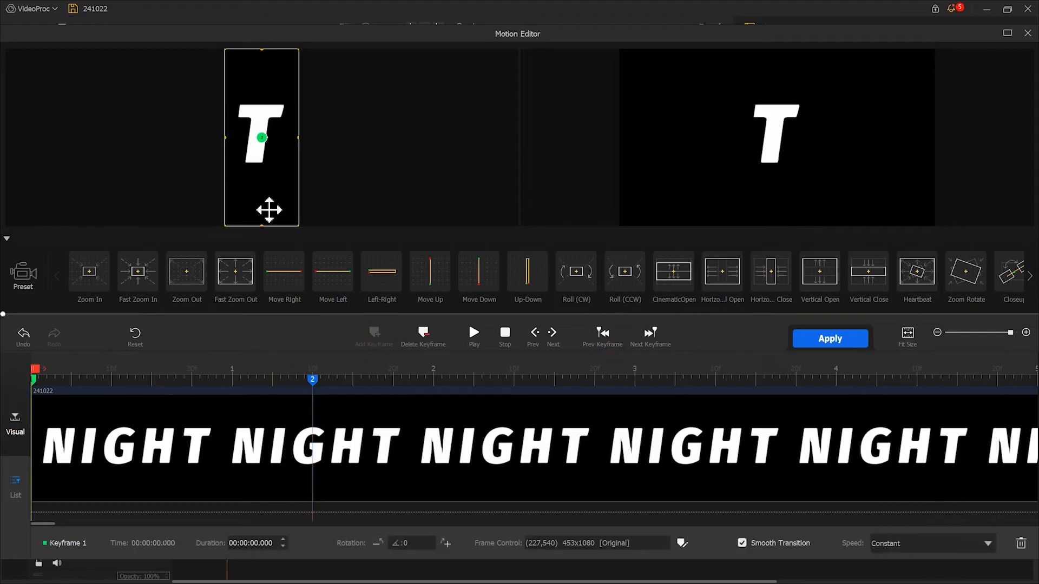
pyautogui.click(829, 339)
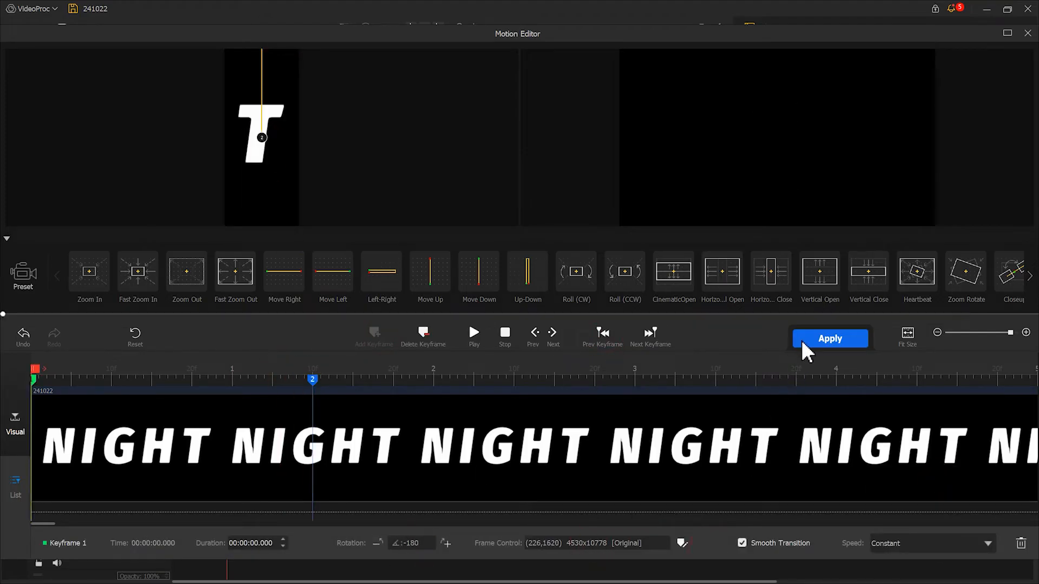
pyautogui.click(830, 338)
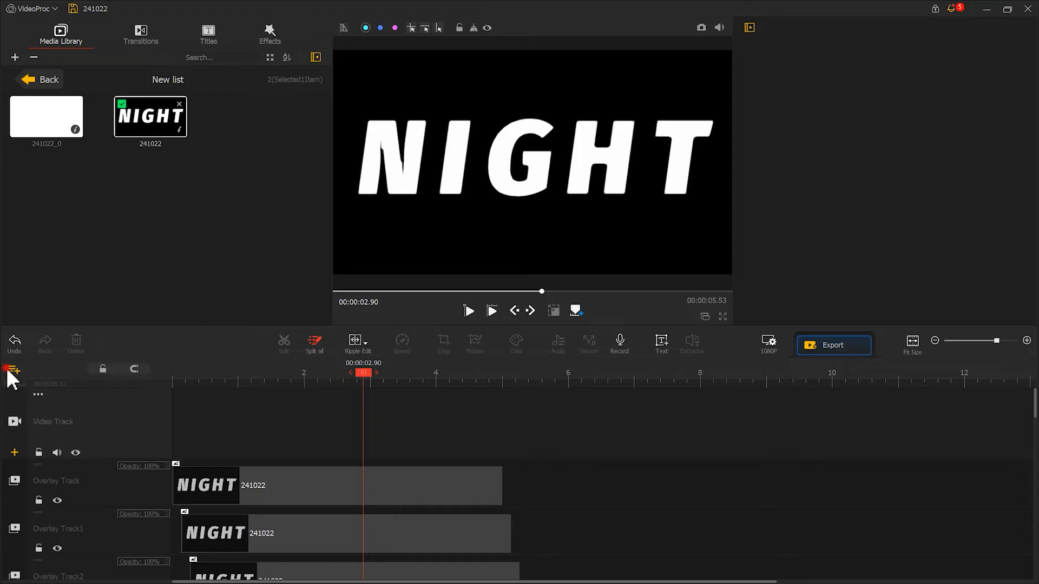
# - Scroll the white clip's settings to Compositing and set its blend mode to Lighten
pyautogui.scroll(-3)
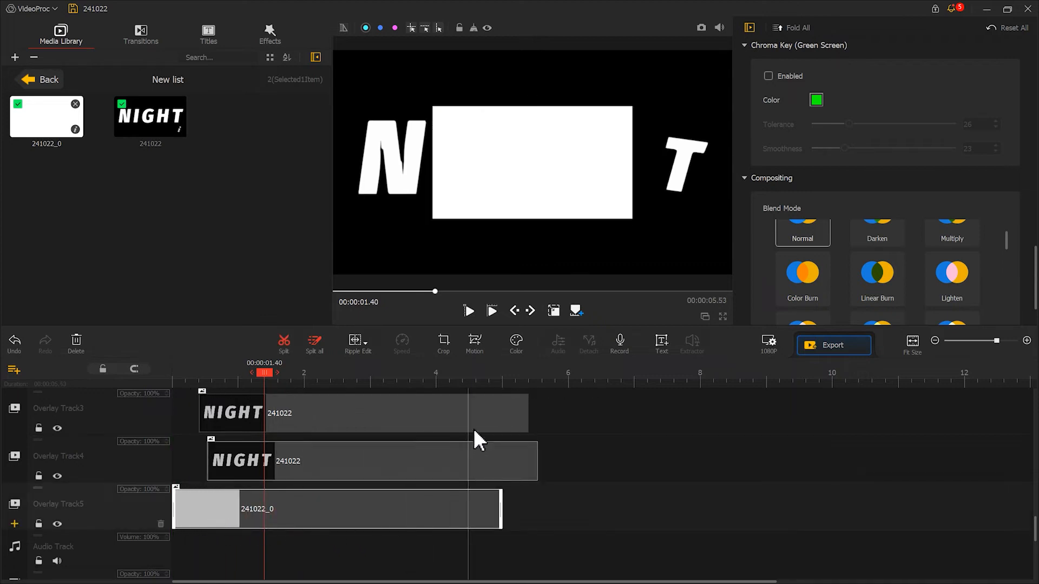
pyautogui.scroll(3)
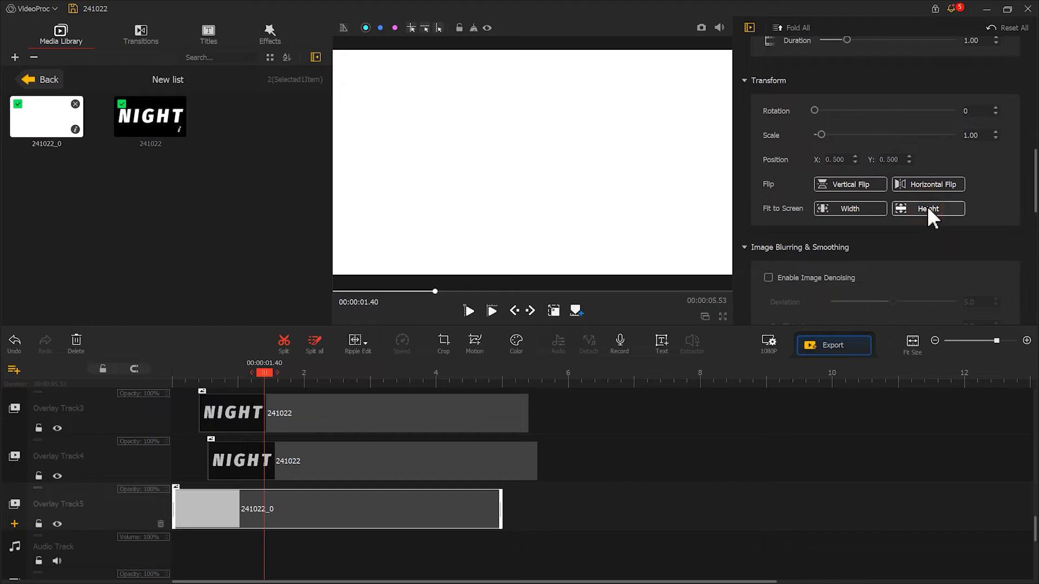
pyautogui.scroll(-3)
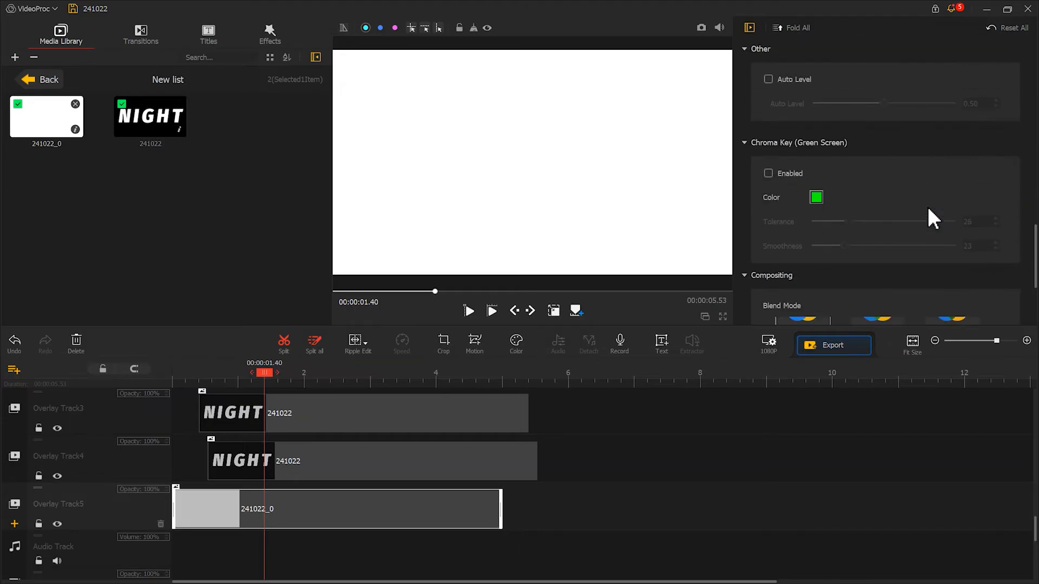
pyautogui.scroll(-3)
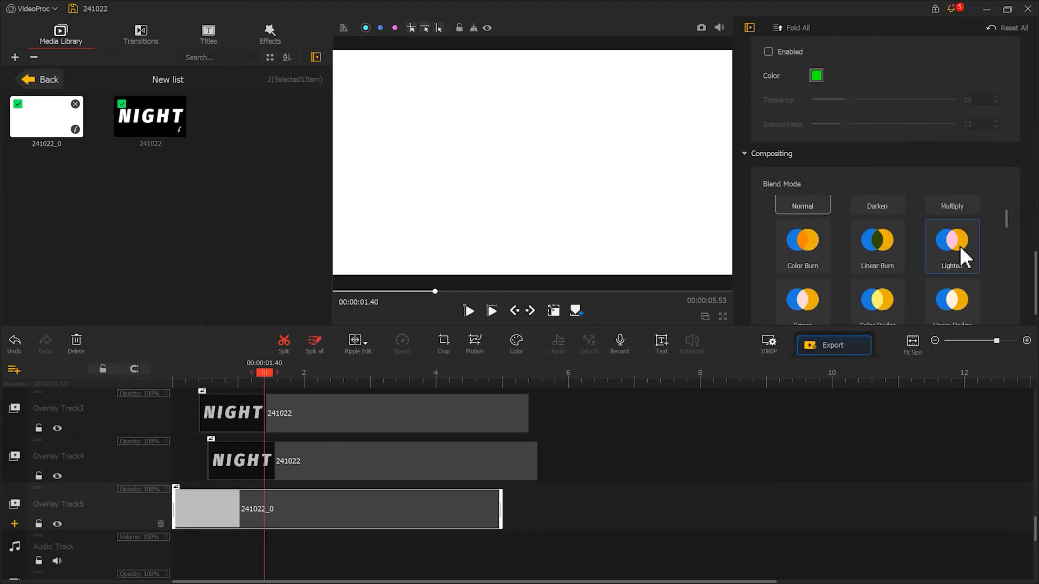
pyautogui.click(952, 245)
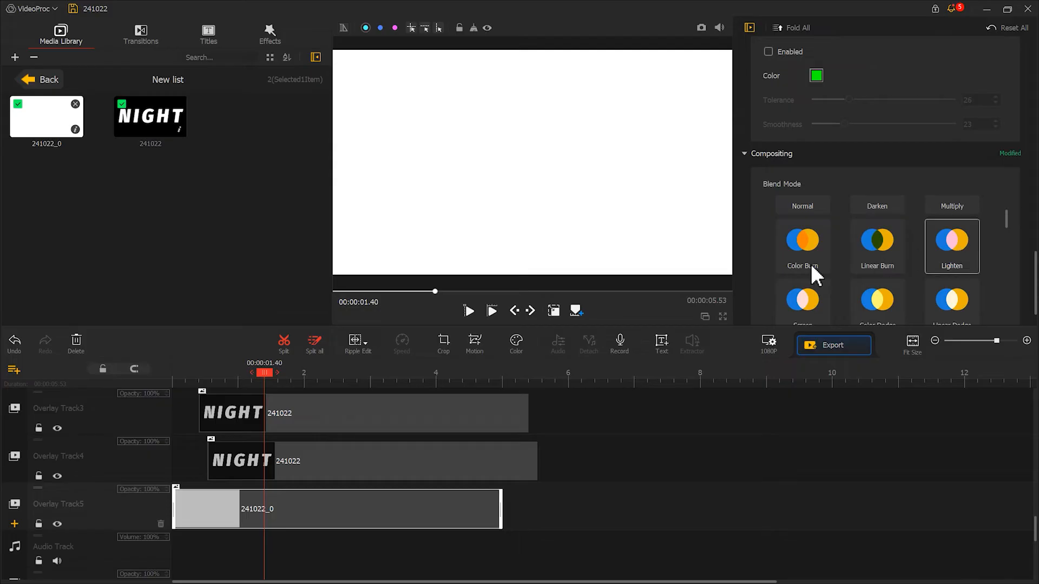
# - Apply a four-keyframe thin-bar-to-full-frame motion with Speed Down, then preview the reveal
pyautogui.click(474, 343)
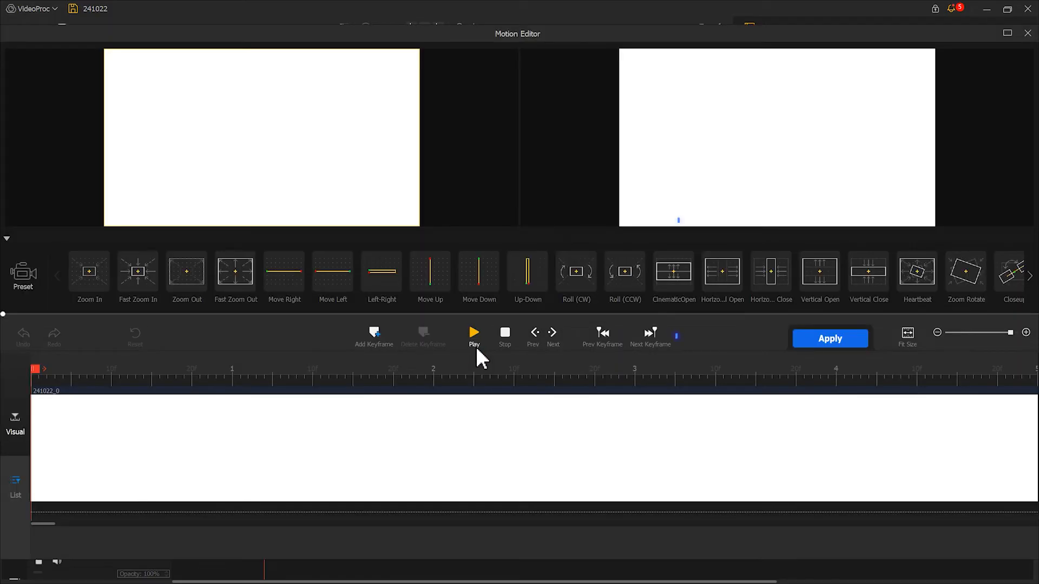
pyautogui.click(673, 272)
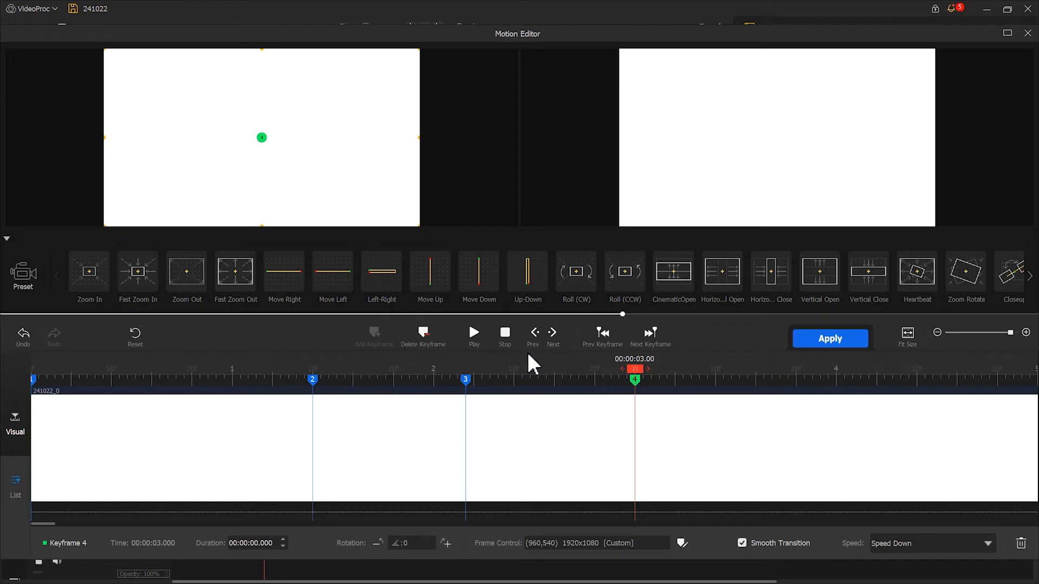
pyautogui.click(473, 333)
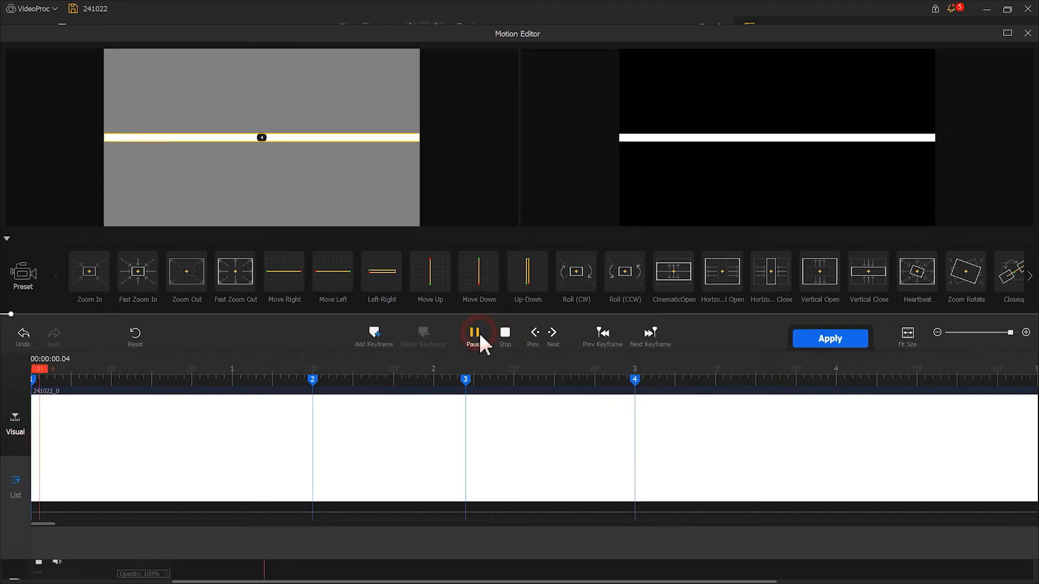
pyautogui.click(475, 335)
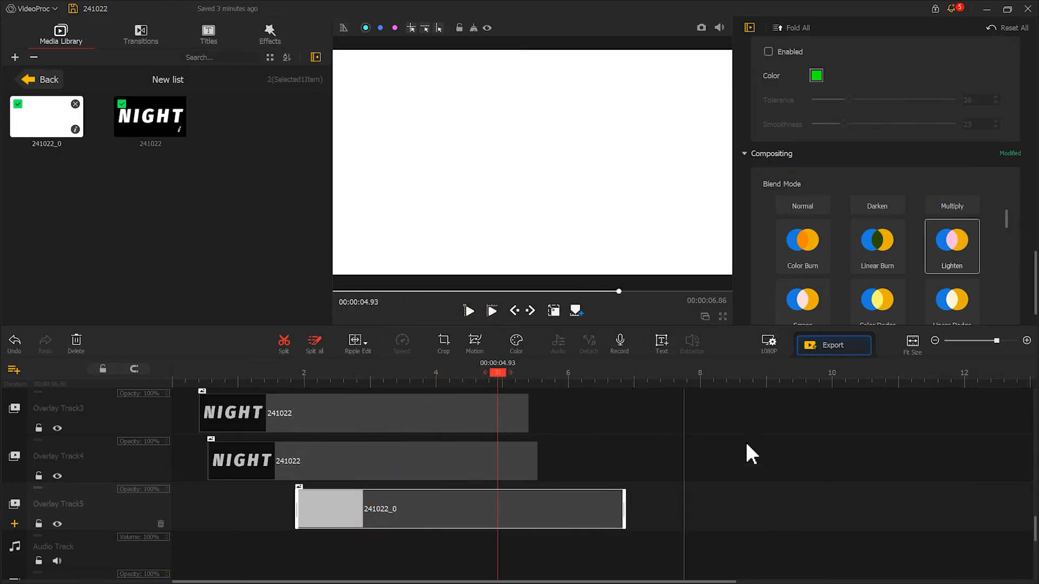
# - Export the NIGHT title animation as MP4 H.264 at 1080p
pyautogui.click(832, 344)
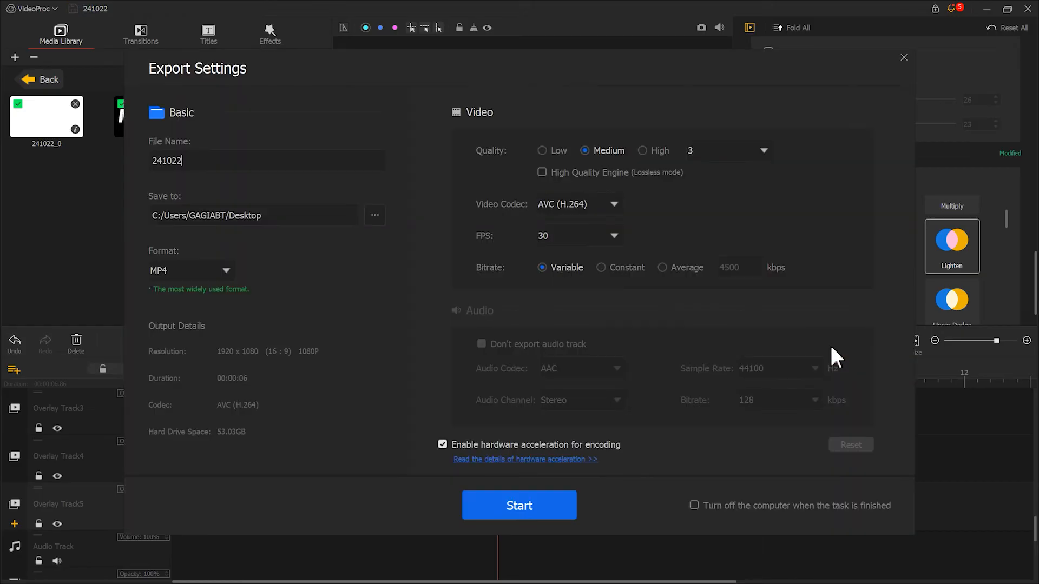
pyautogui.click(519, 506)
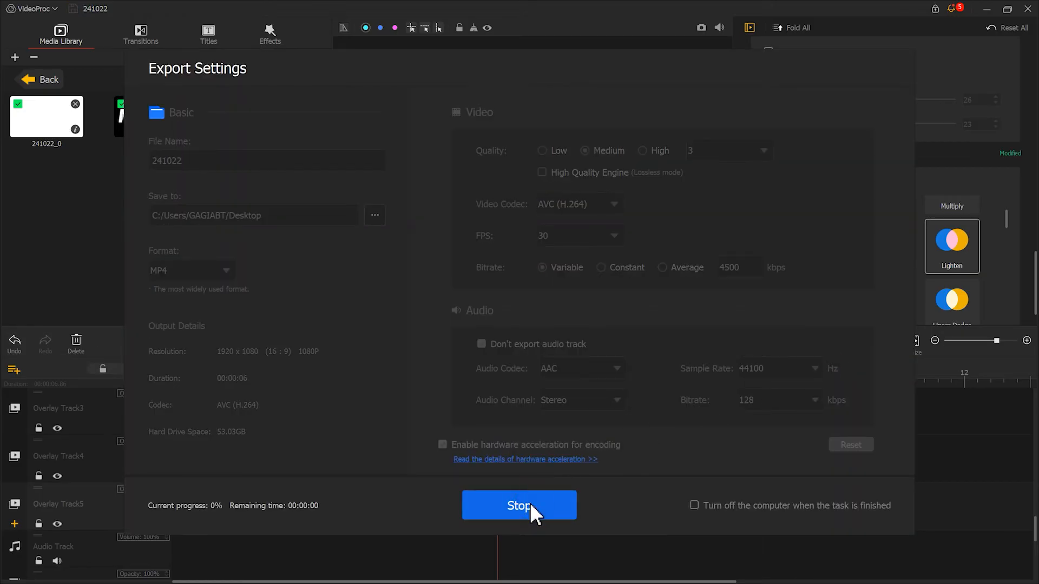
pyautogui.click(519, 506)
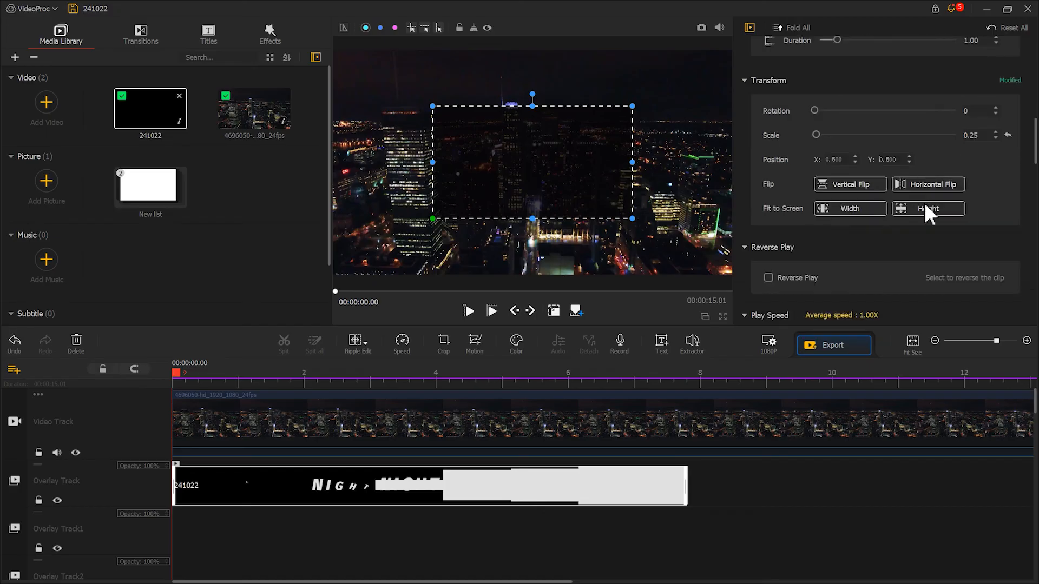
# - Fit the NIGHT title overlay to screen height and set its blend mode to Multiply
pyautogui.click(927, 208)
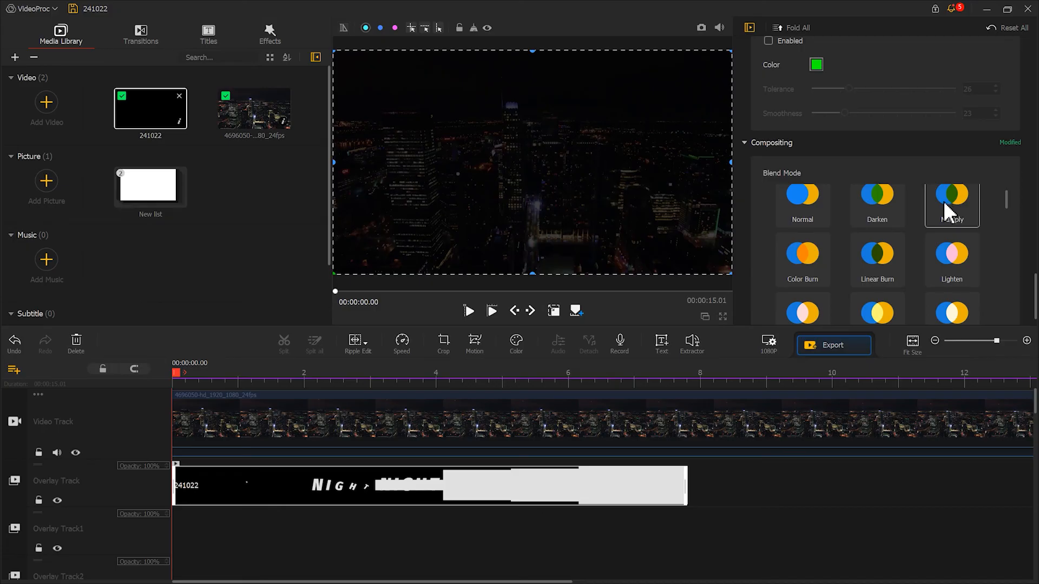
pyautogui.click(951, 204)
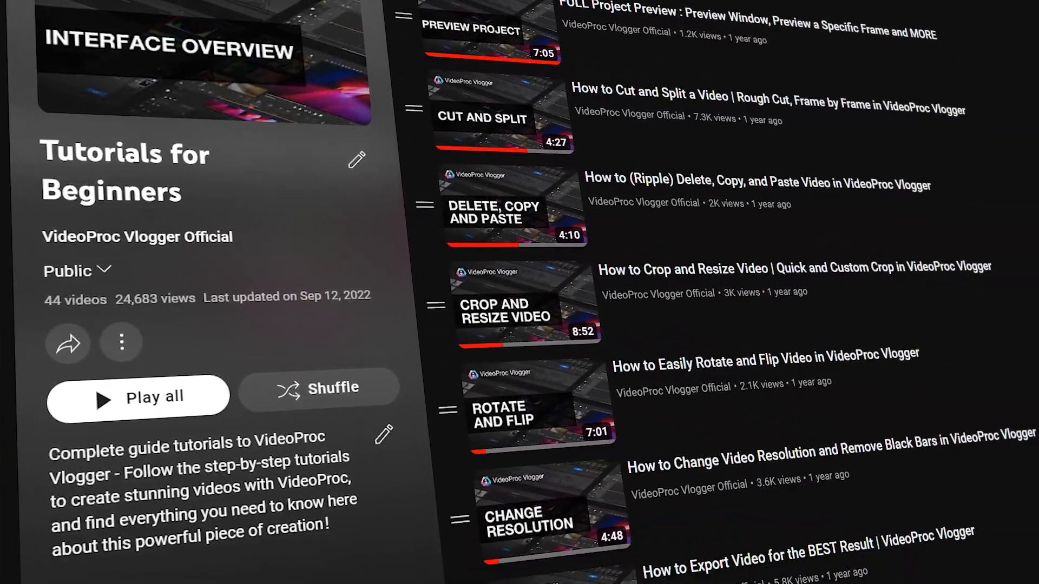
# - Scroll through the 44-video VideoProc Vlogger Tutorials for Beginners playlist
pyautogui.scroll(-3)
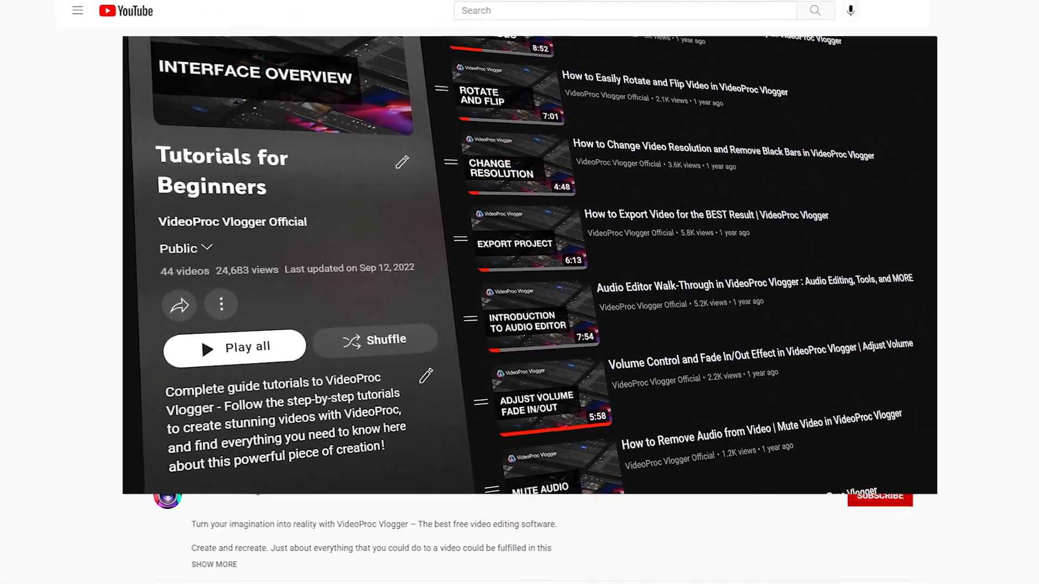